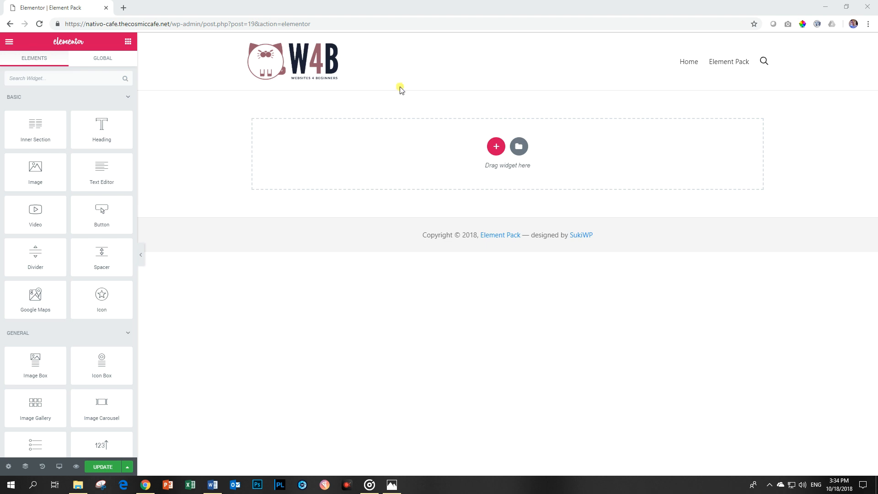
# Search widgets for 'accordion' and drag the Element Pack Accordion into the empty section
pyautogui.write('a')
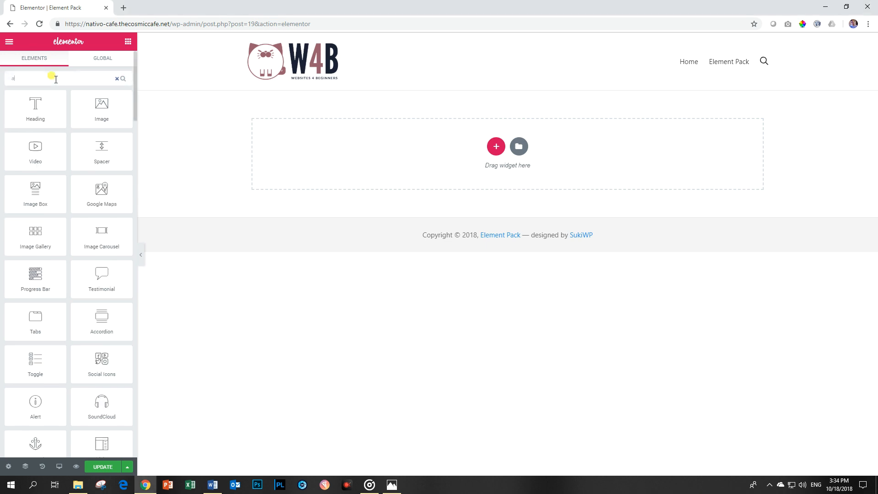
pyautogui.write('accord')
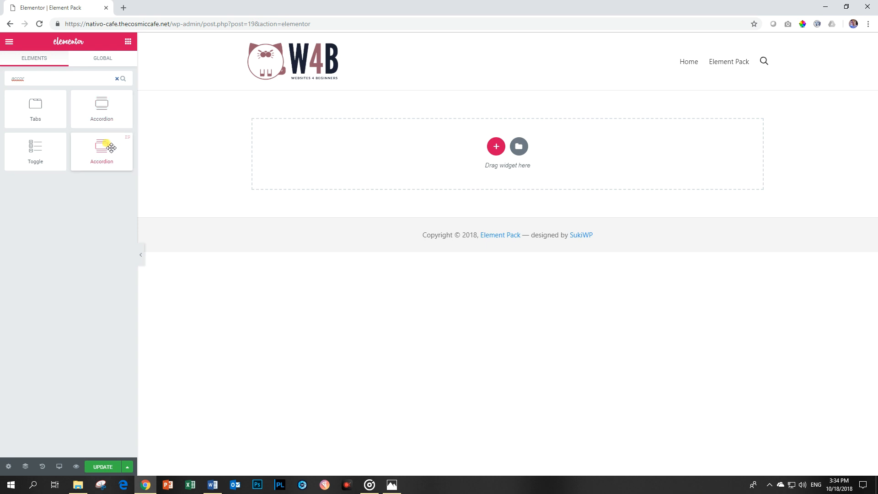
pyautogui.moveTo(128, 140)
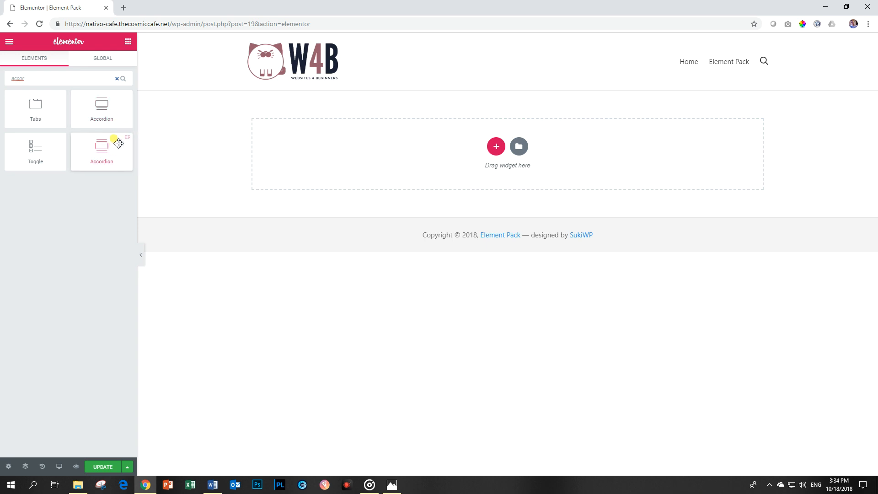
pyautogui.moveTo(102, 145); pyautogui.dragTo(368, 140)
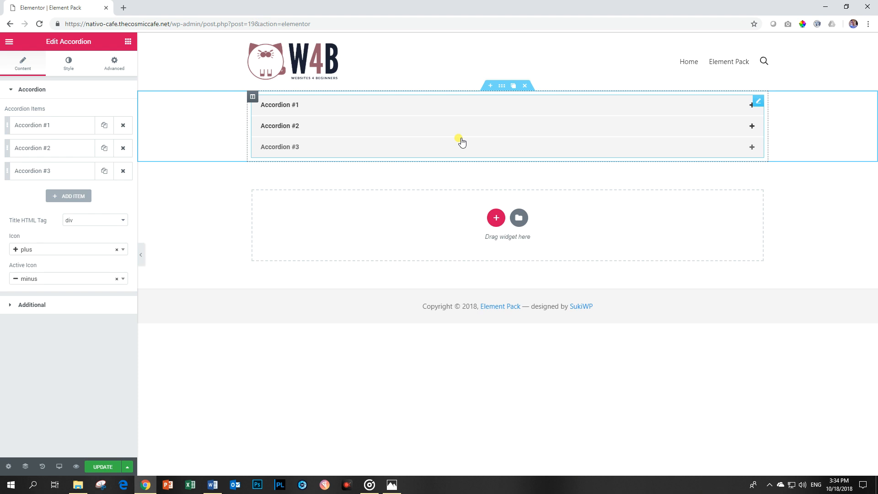
# Rename the first accordion item from 'Accordion #1' to 'Credentials'
pyautogui.click(32, 125)
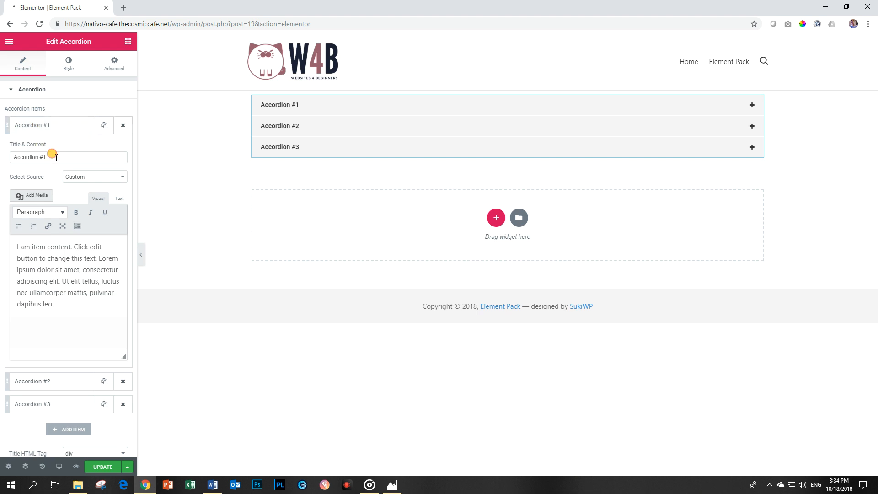
pyautogui.write('Cred')
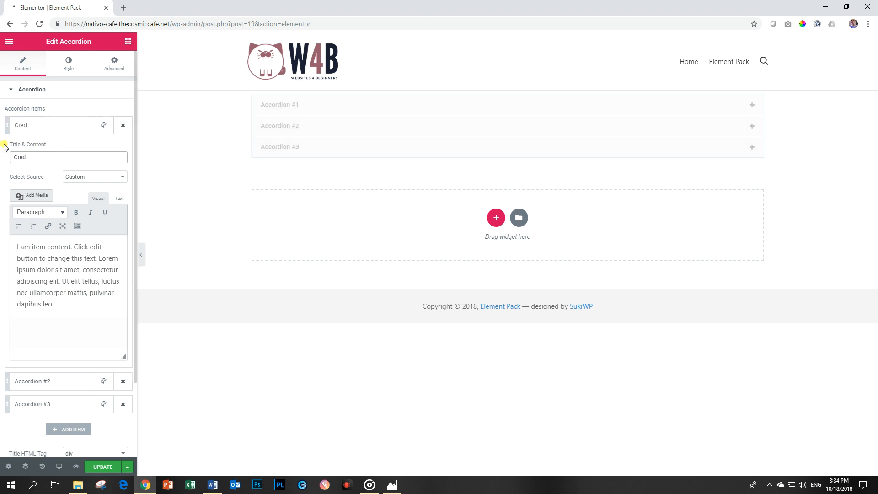
pyautogui.write('entials')
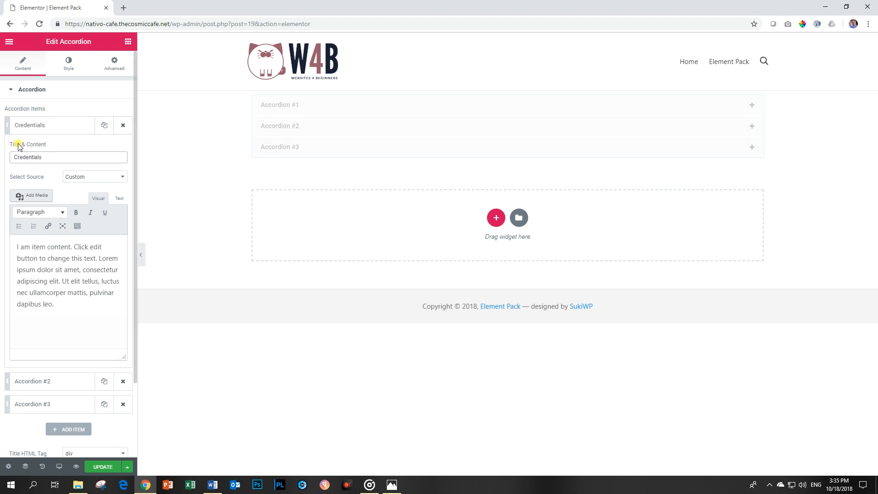
pyautogui.click(277, 109)
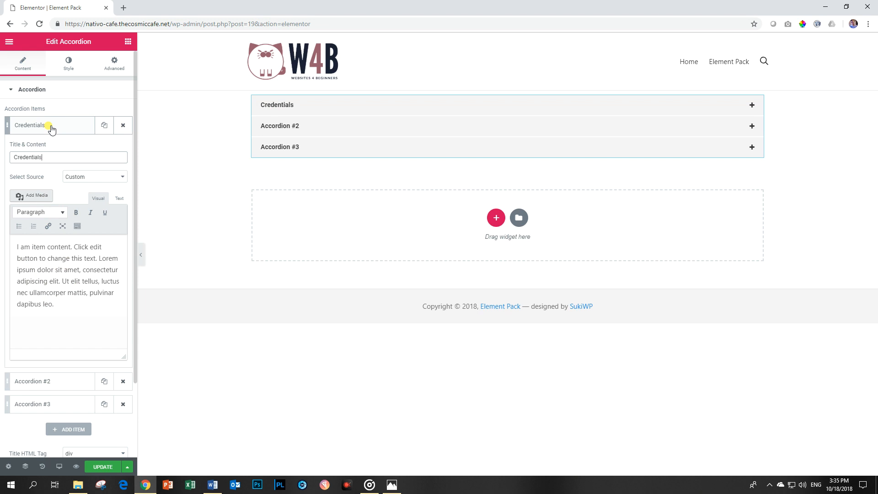
pyautogui.click(29, 125)
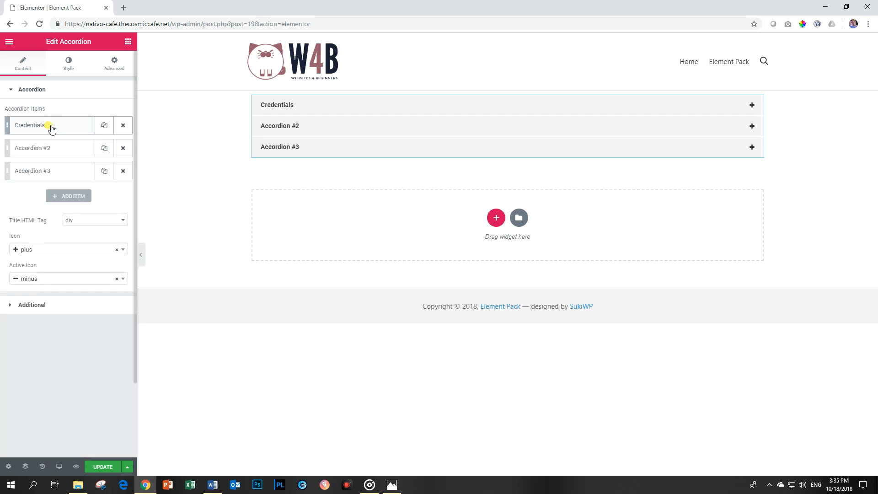
pyautogui.click(32, 148)
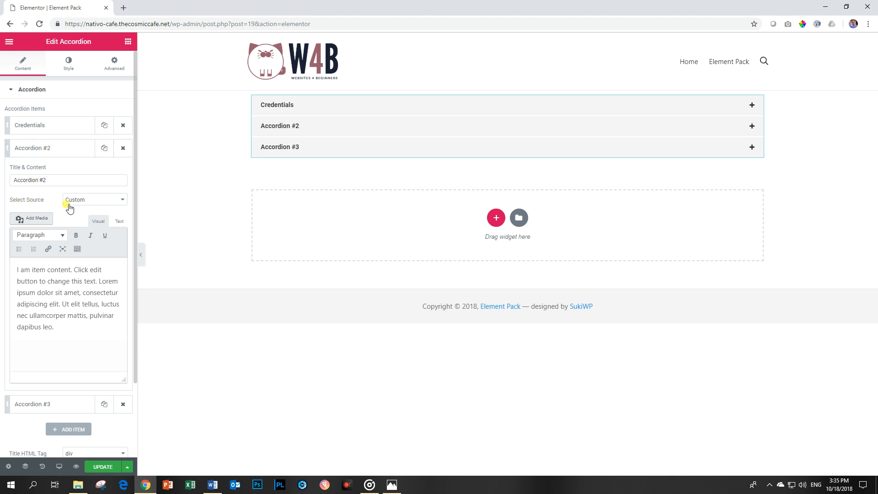
# Set Accordion #2 to the Contact Form section template and title it 'Contact Form'
pyautogui.click(94, 199)
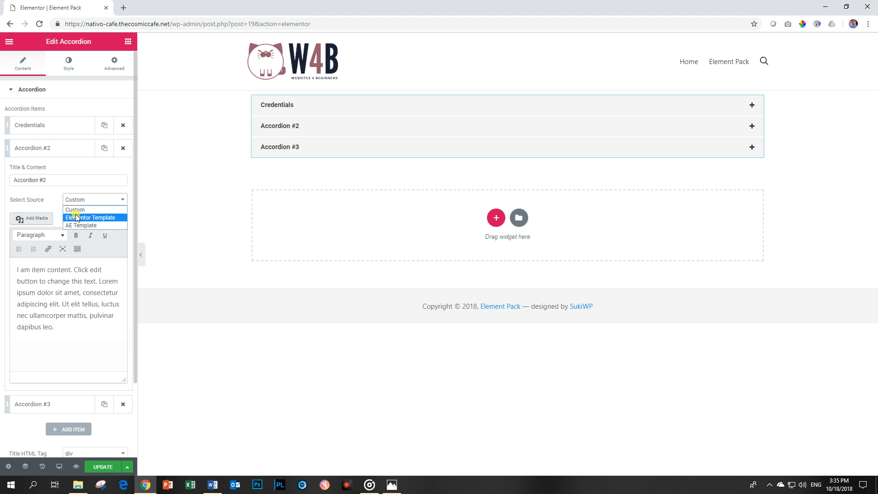
pyautogui.click(92, 217)
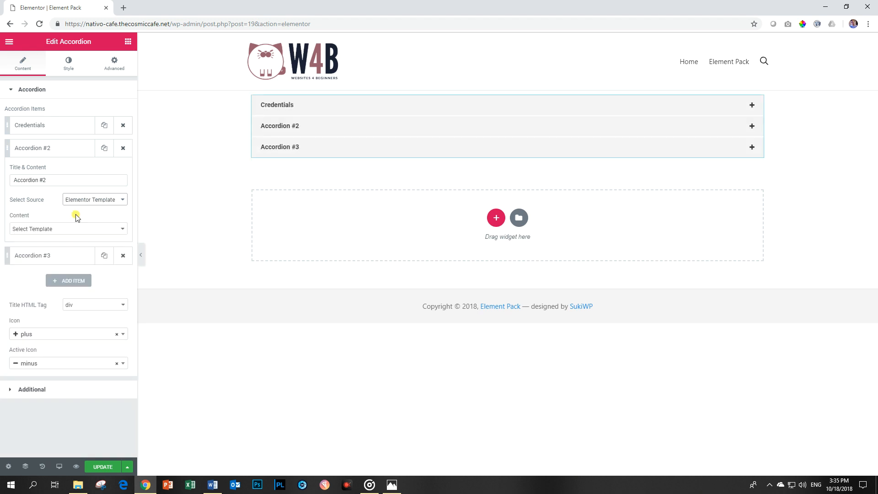
pyautogui.click(67, 229)
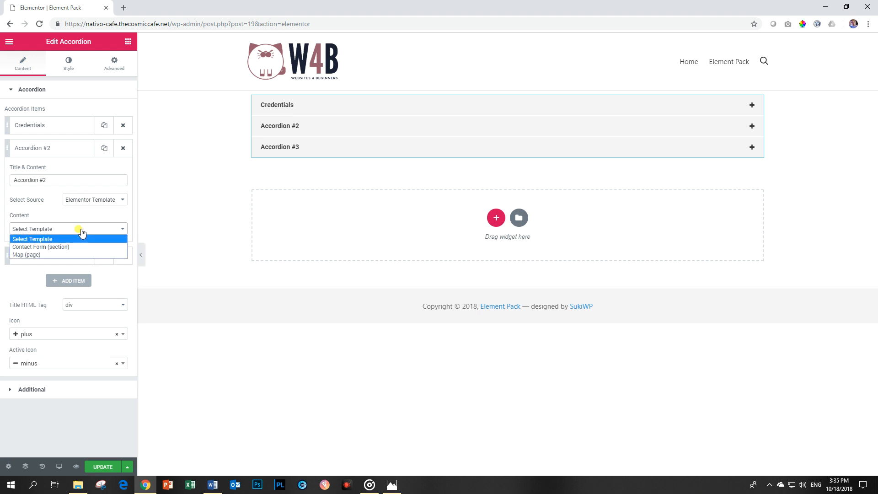
pyautogui.click(40, 247)
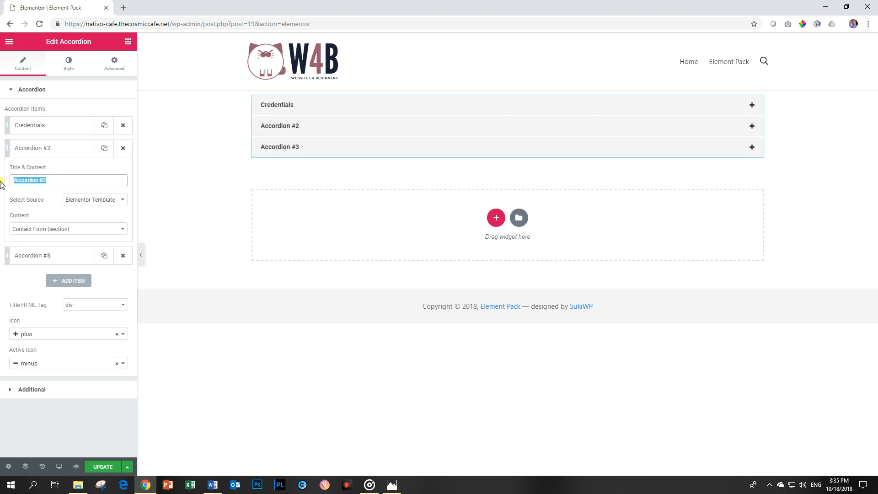
pyautogui.write('Contact Form')
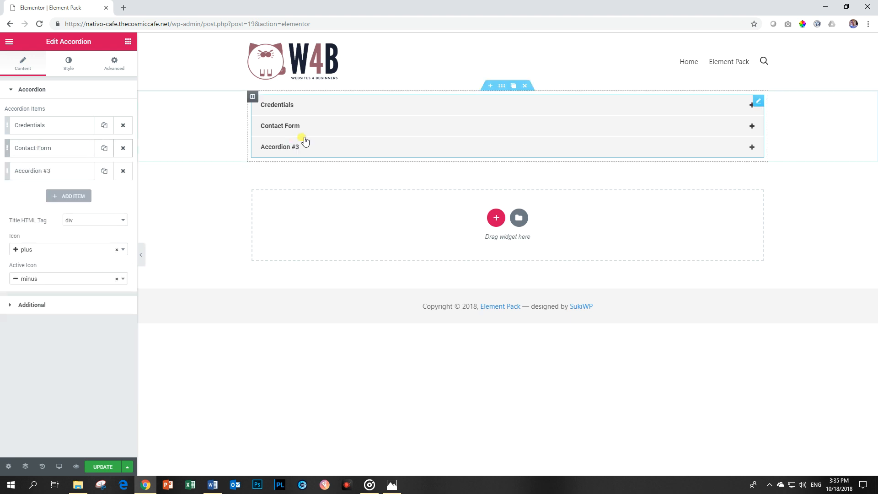
pyautogui.click(280, 126)
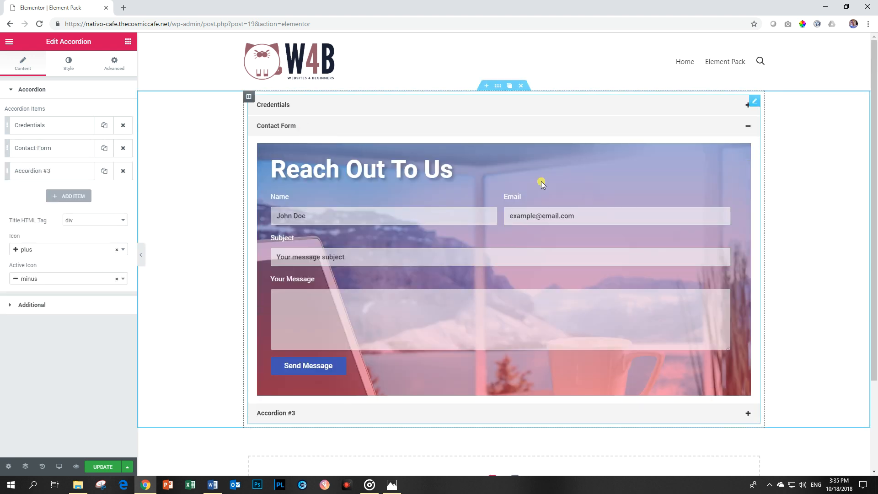
pyautogui.moveTo(374, 243)
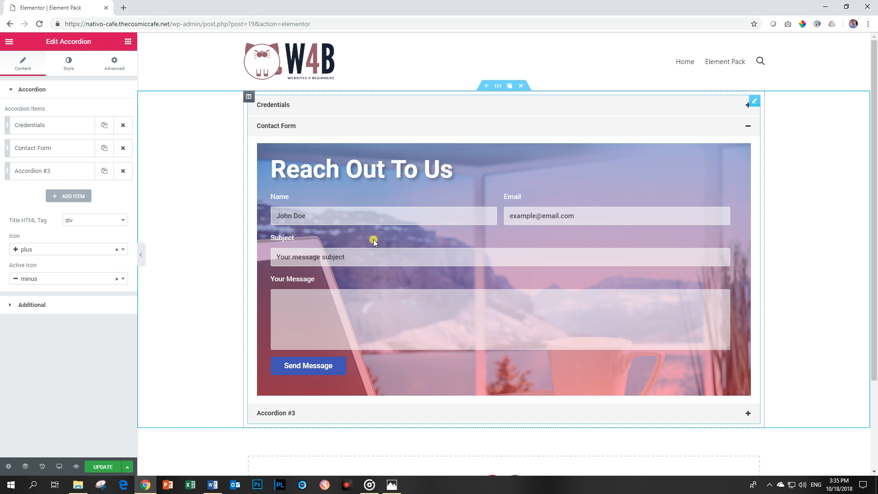
pyautogui.moveTo(605, 302)
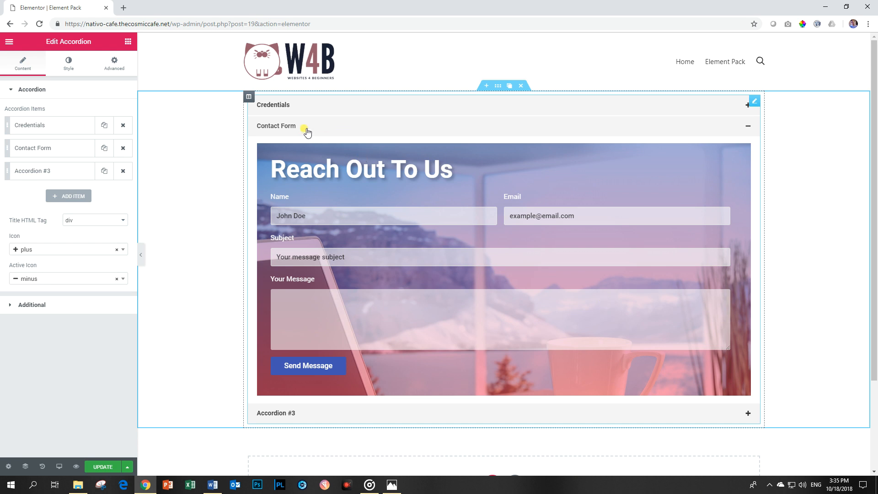
# Title the third item 'Map Location' and use the Map page template as its content
pyautogui.click(32, 171)
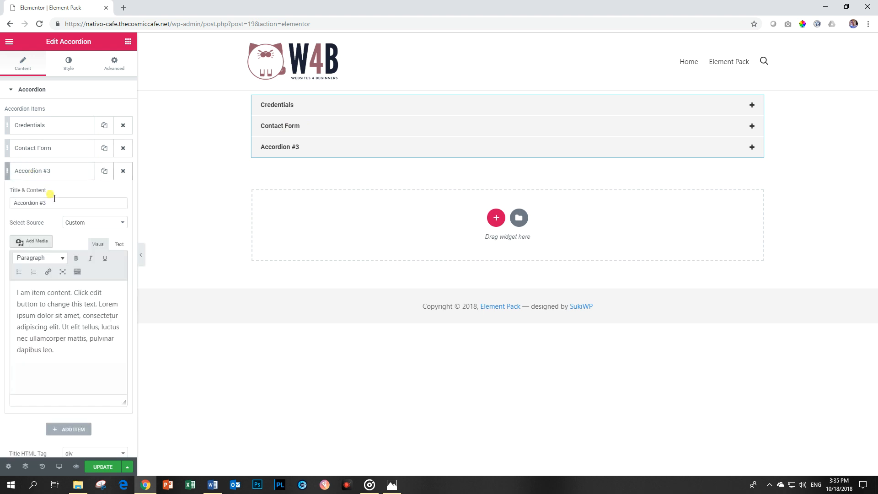
pyautogui.doubleClick(30, 202)
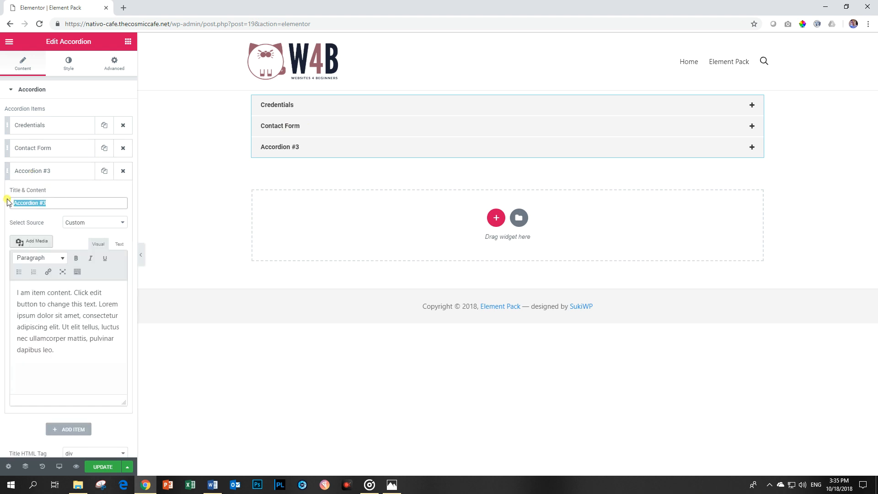
pyautogui.write('Map Loca')
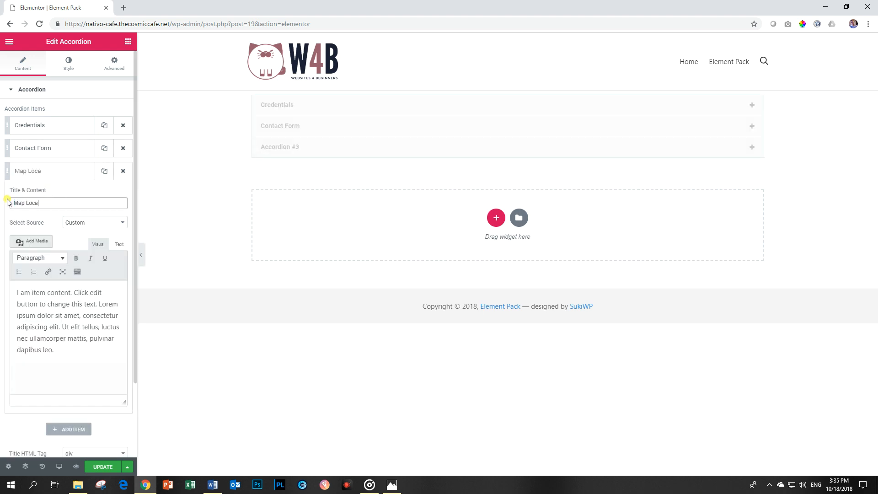
pyautogui.click(93, 223)
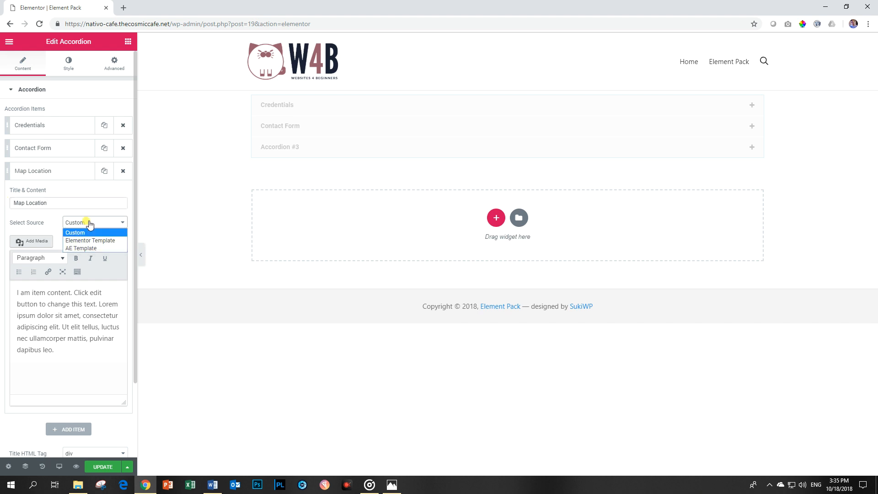
pyautogui.click(90, 240)
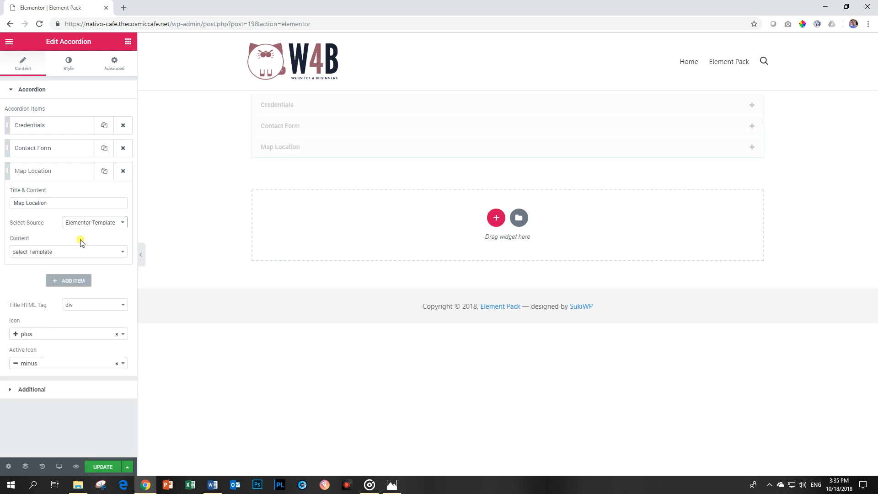
pyautogui.click(67, 251)
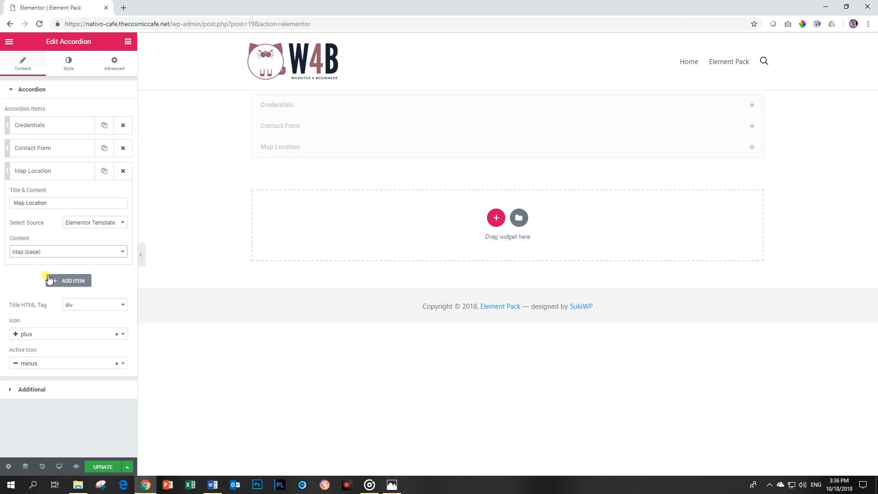
pyautogui.click(50, 171)
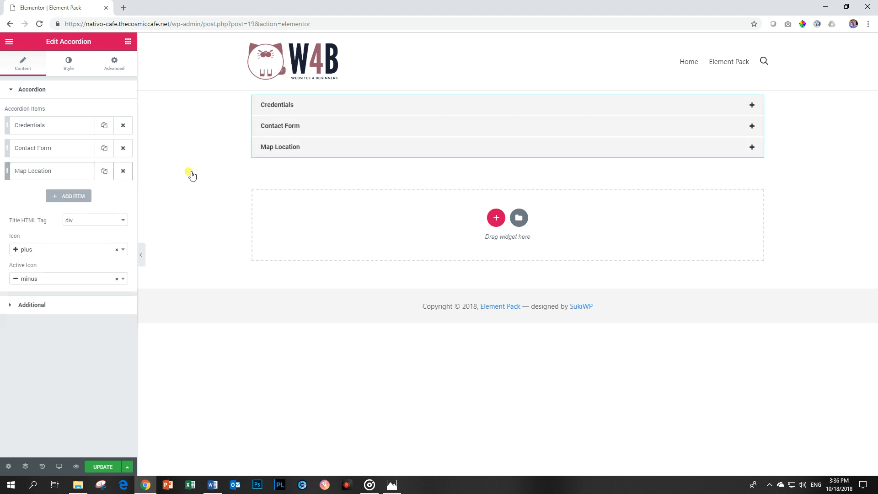
pyautogui.click(280, 147)
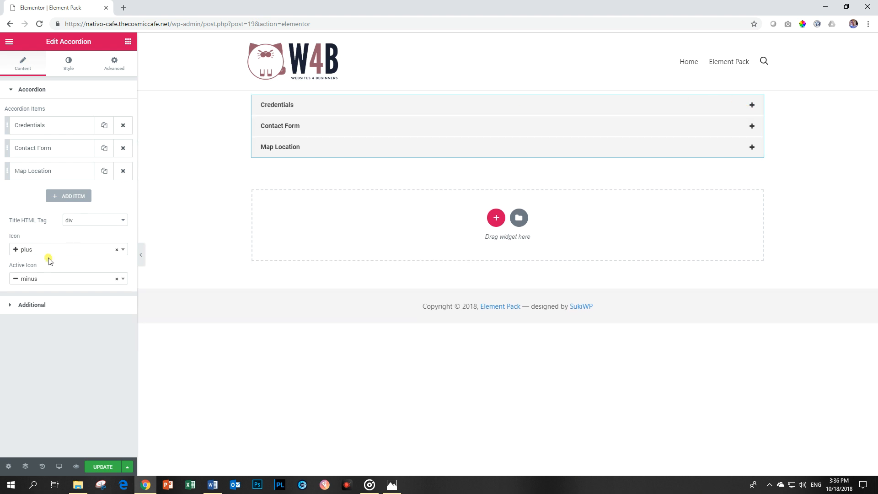
pyautogui.click(280, 125)
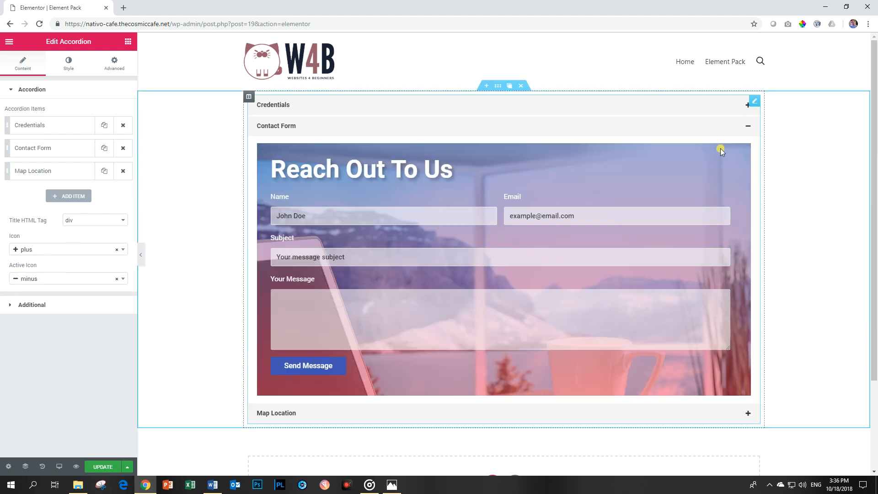
pyautogui.click(748, 126)
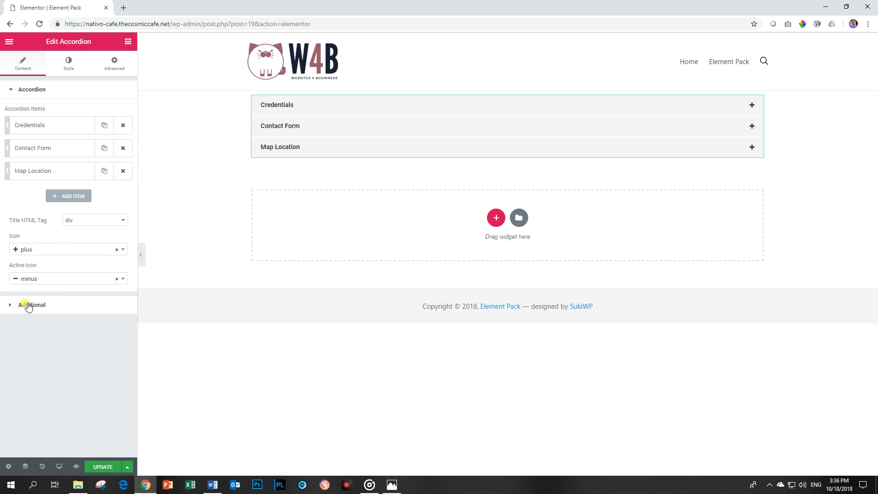
# Test Collapsible All Item in the preview by switching it off, then back on
pyautogui.click(32, 305)
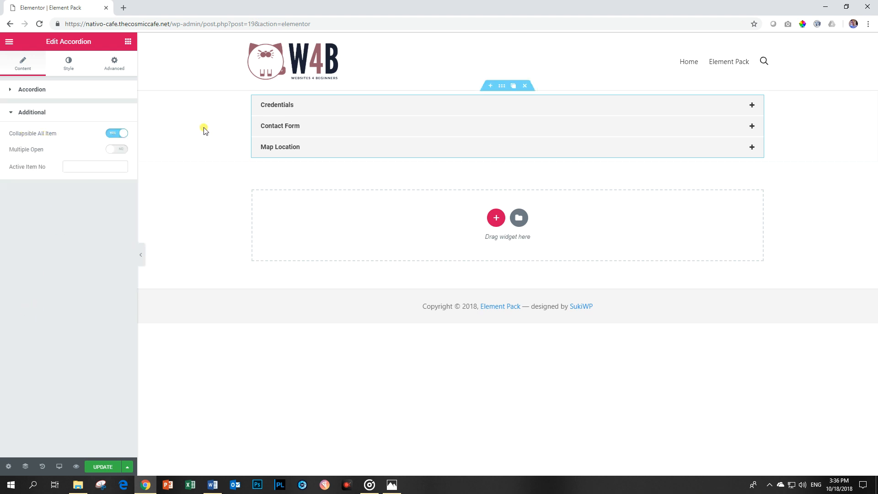
pyautogui.click(276, 105)
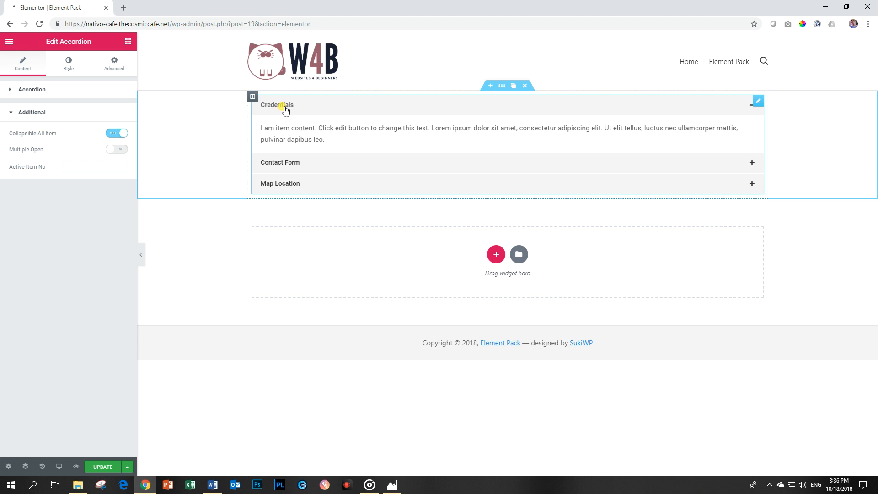
pyautogui.click(277, 105)
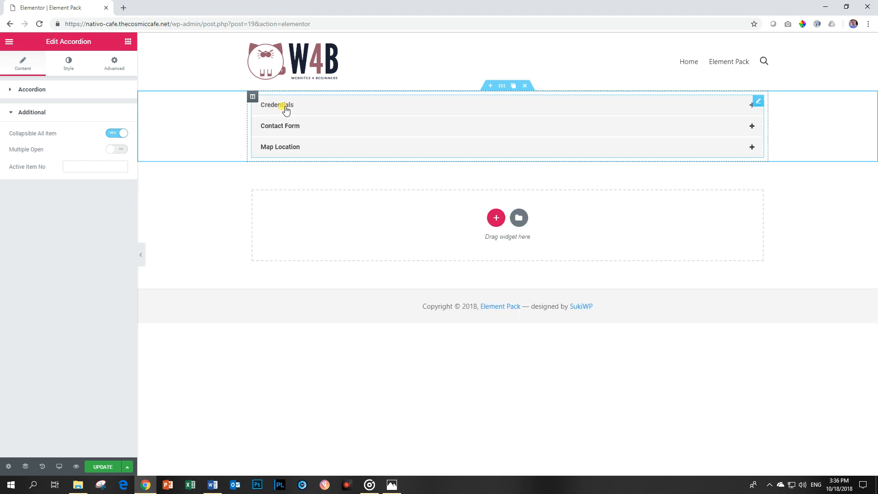
pyautogui.click(117, 133)
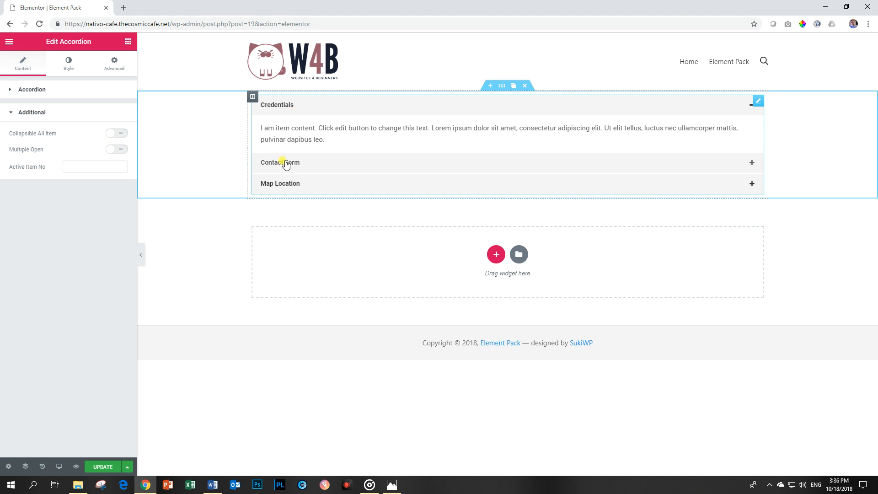
pyautogui.click(280, 163)
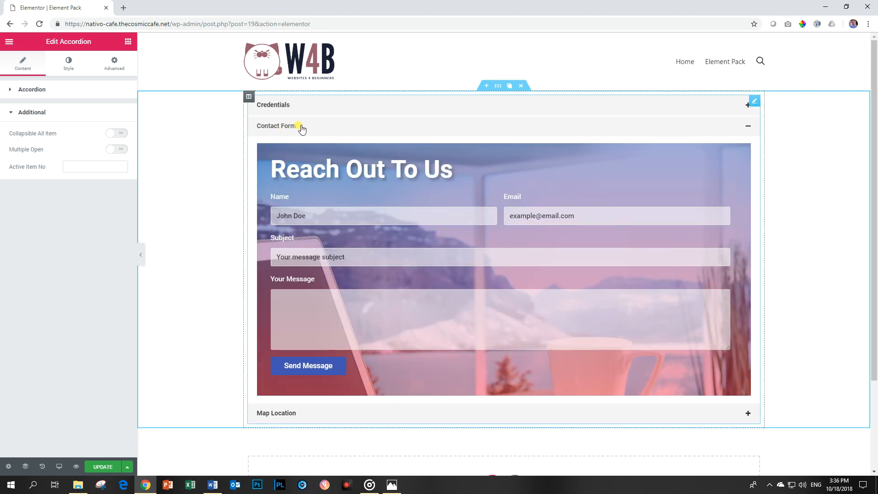
pyautogui.click(274, 104)
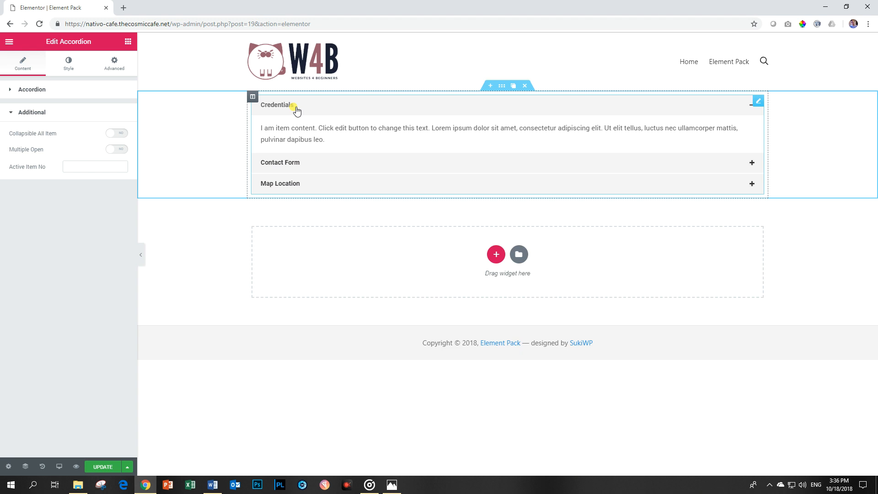
pyautogui.click(116, 132)
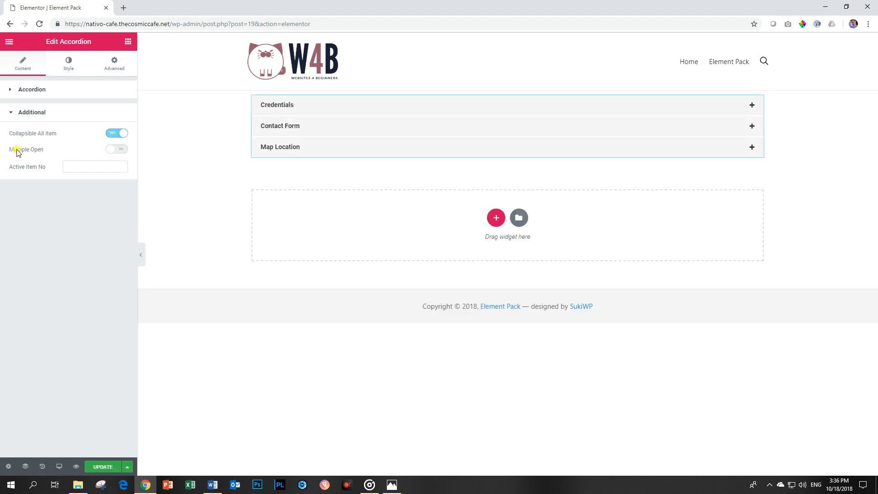
# Enable Multiple Open and test expanding items in the preview
pyautogui.click(116, 149)
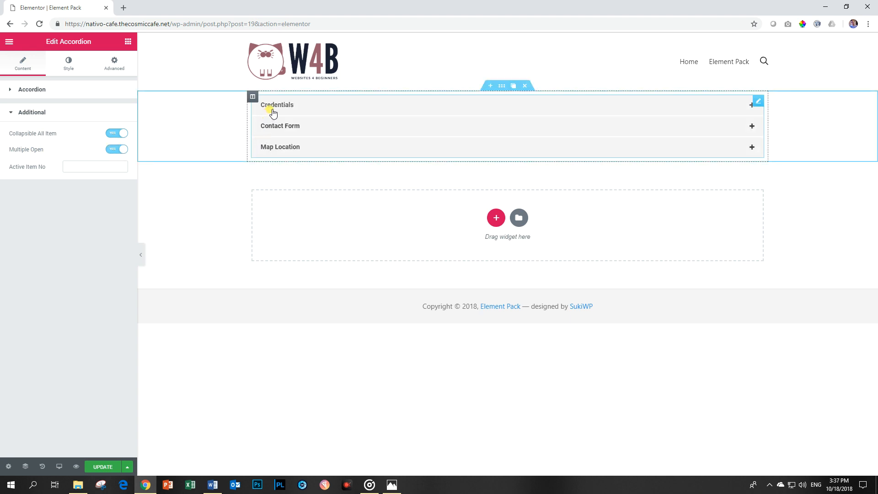
pyautogui.click(277, 105)
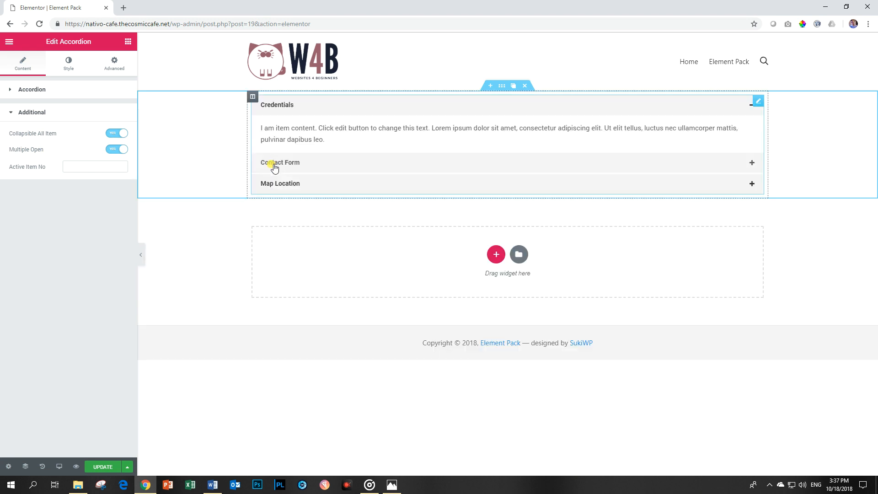
pyautogui.click(280, 162)
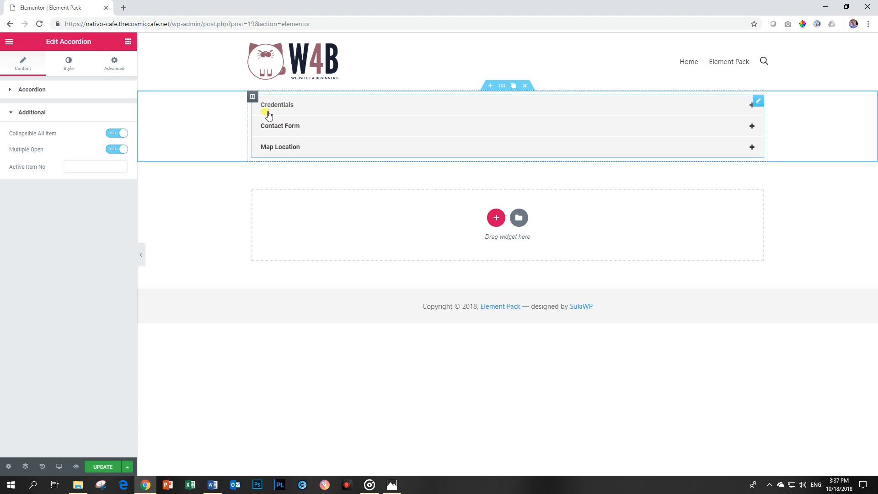
# Set Active Item No to 3 so Map Location opens by default
pyautogui.click(92, 166)
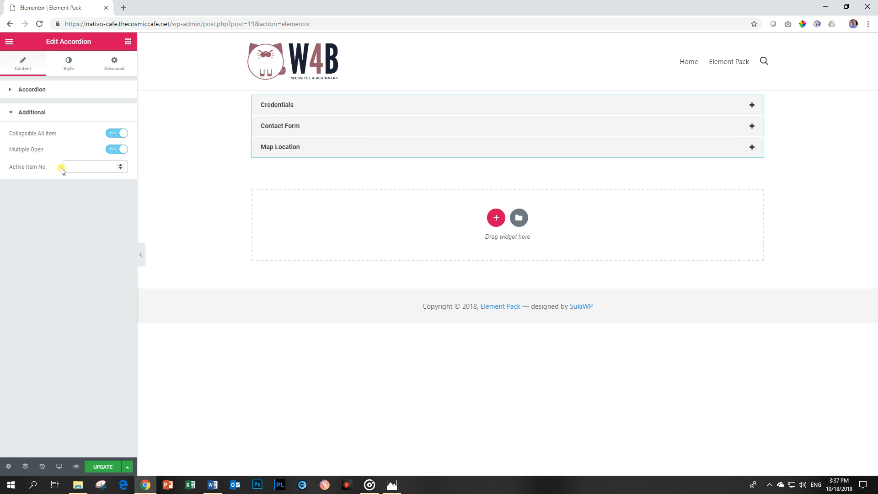
pyautogui.write('2')
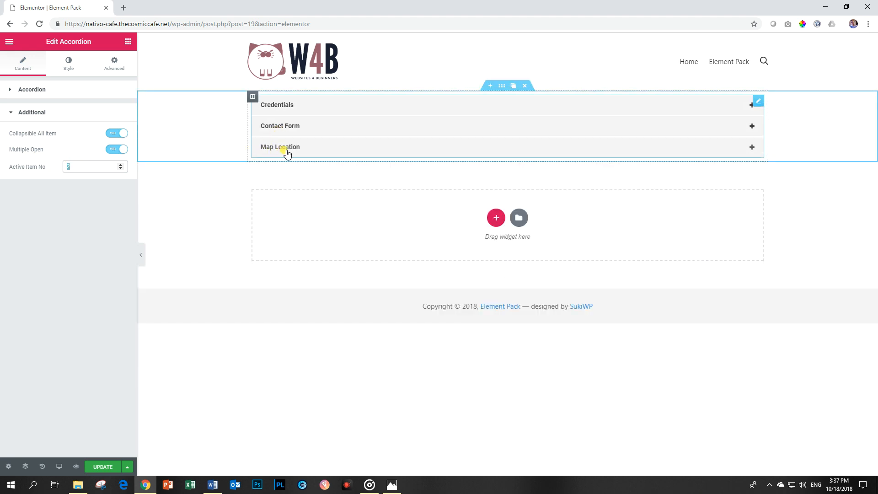
pyautogui.write('3')
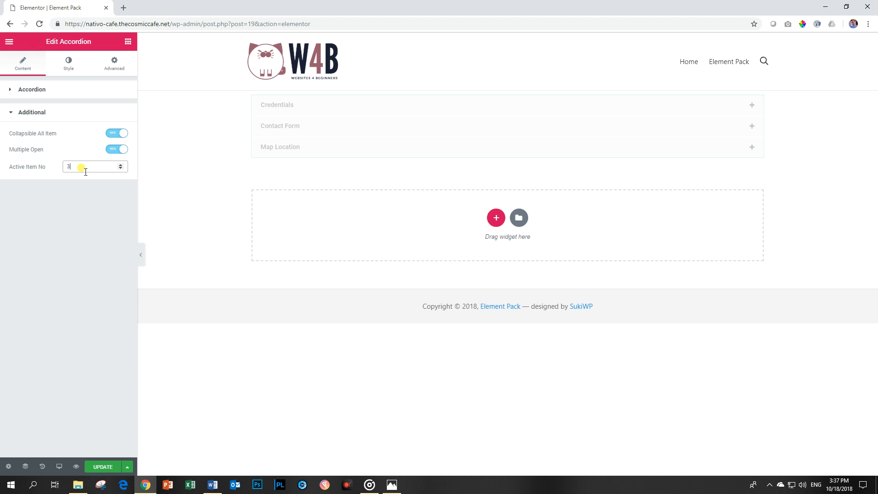
pyautogui.click(280, 146)
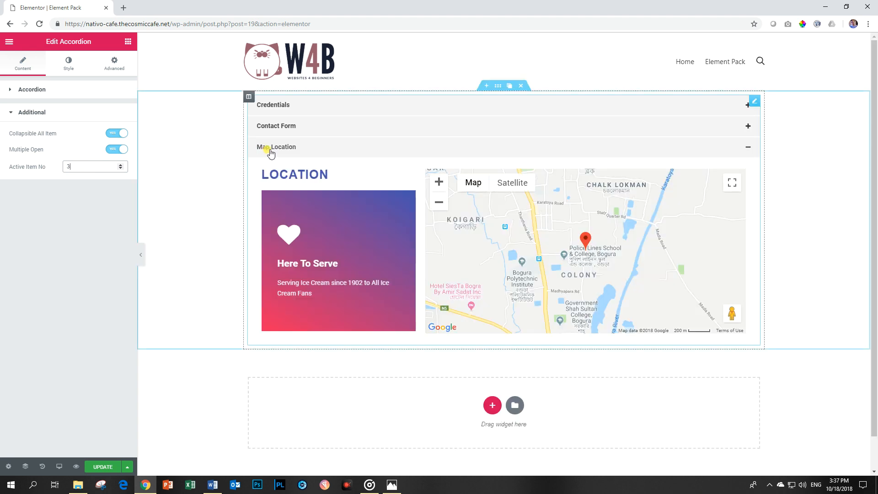
# Left-align the accordion item titles and set Item Spacing to 0
pyautogui.click(68, 62)
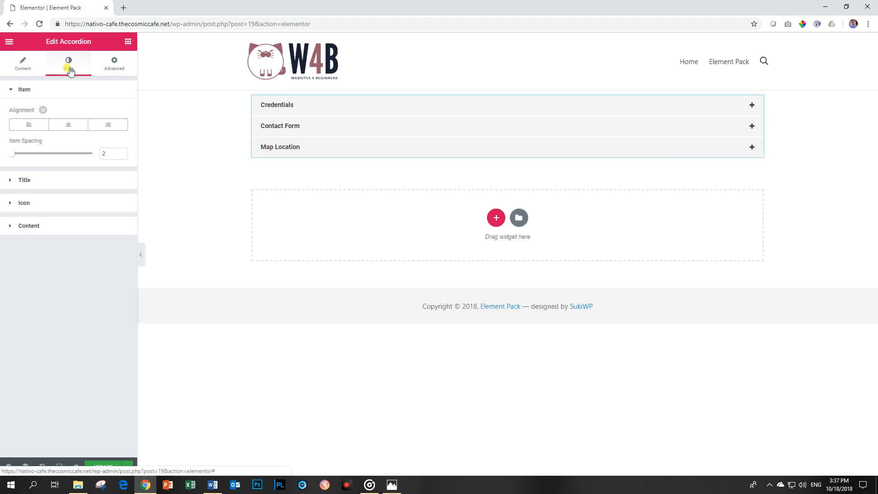
pyautogui.click(68, 62)
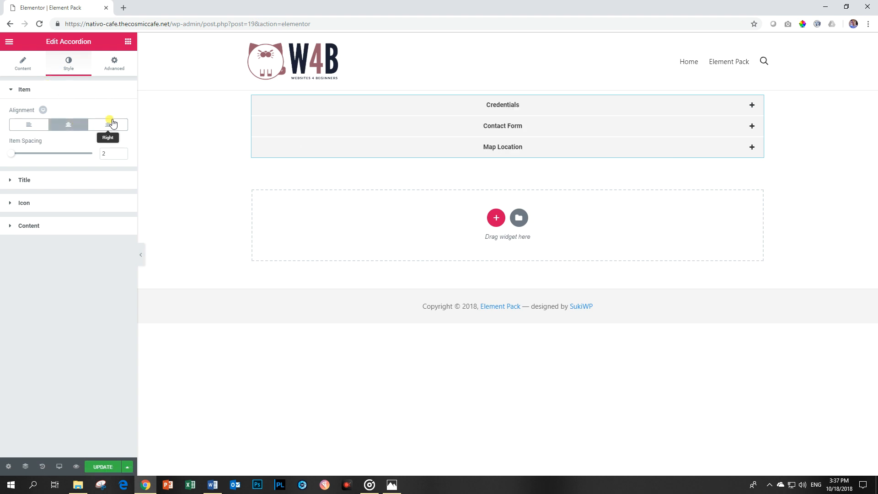
pyautogui.click(28, 124)
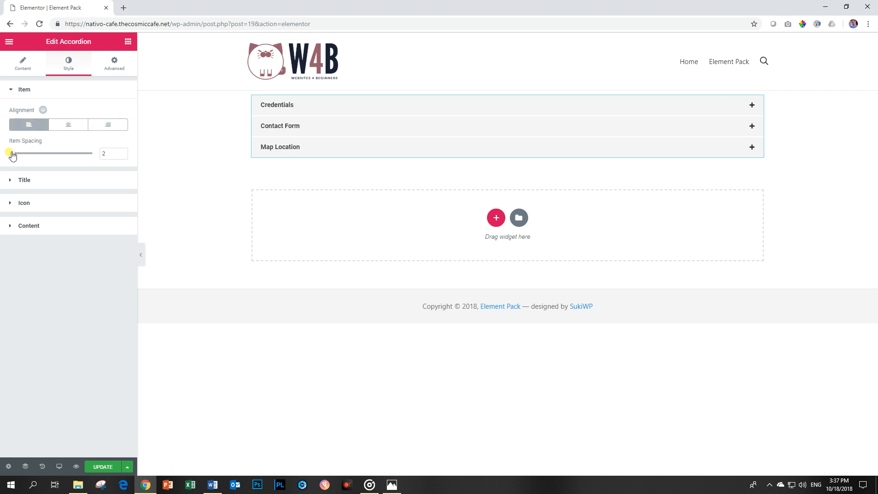
pyautogui.moveTo(8, 153); pyautogui.dragTo(25, 152)
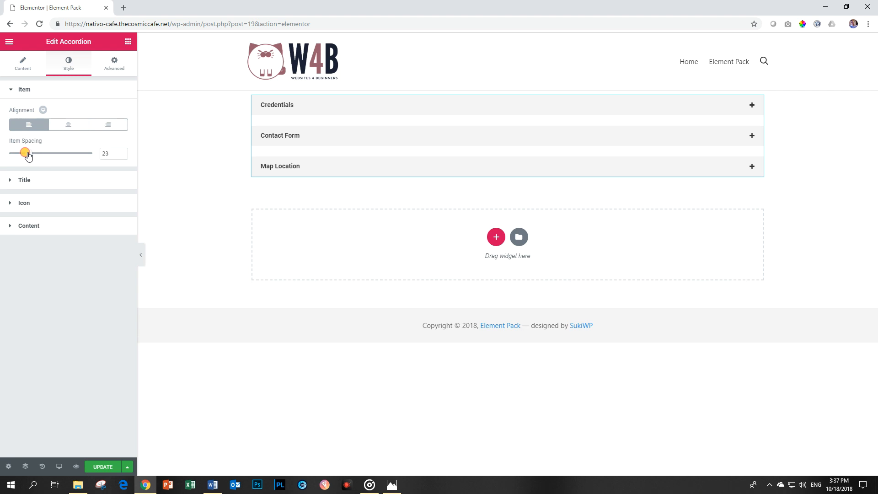
pyautogui.moveTo(25, 152); pyautogui.dragTo(6, 152)
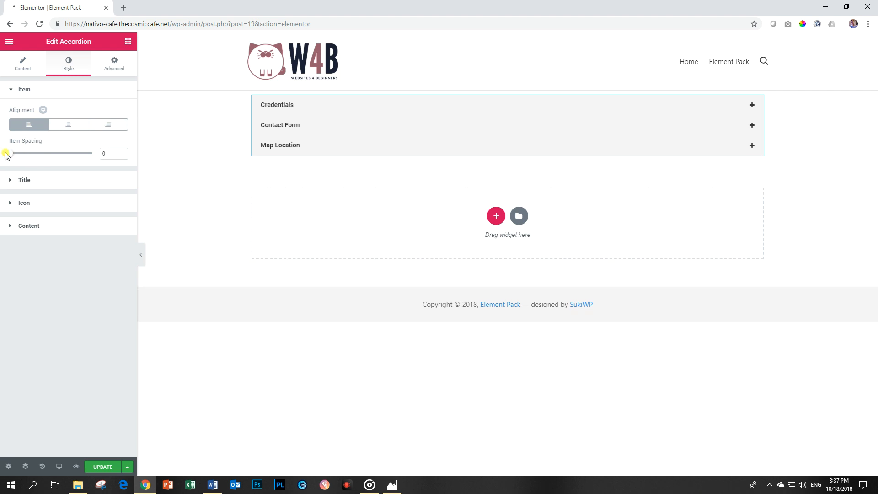
pyautogui.click(23, 89)
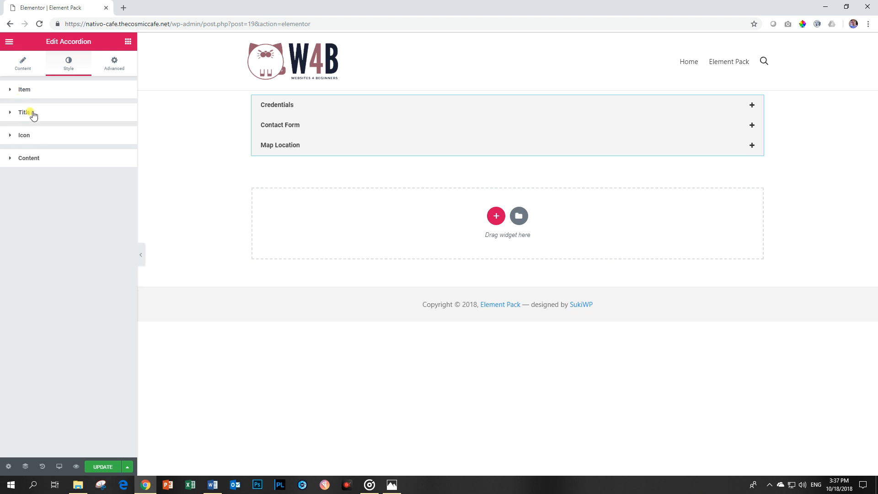
# Give the accordion title bars a solid blue background
pyautogui.click(24, 112)
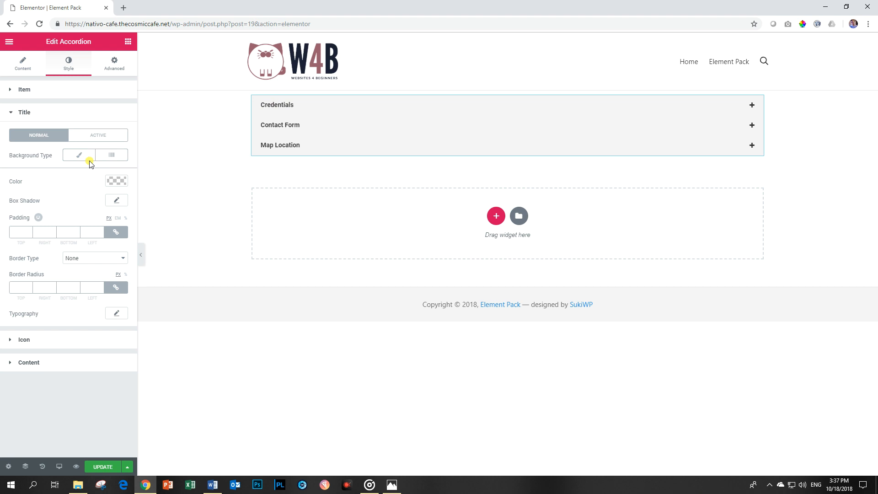
pyautogui.click(78, 155)
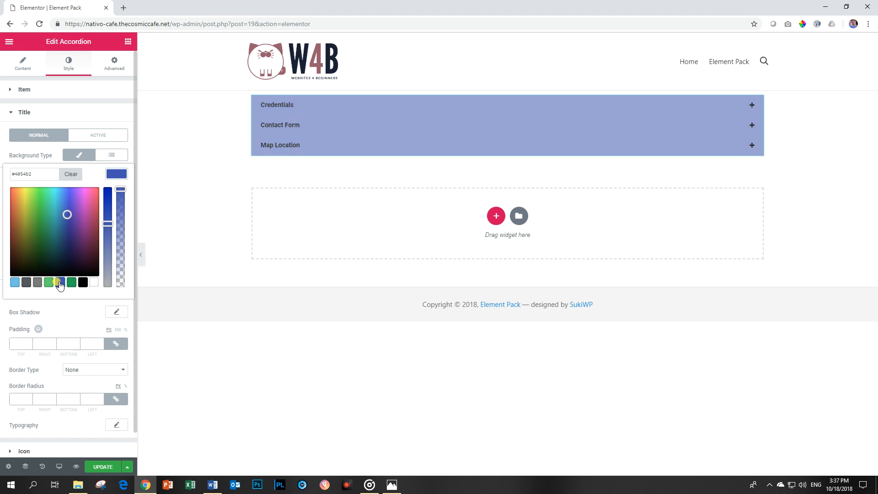
pyautogui.click(60, 282)
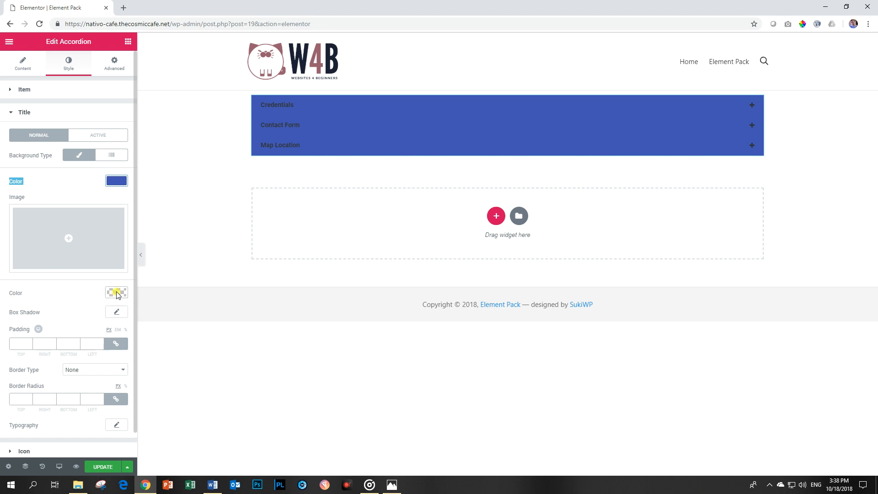
pyautogui.click(117, 292)
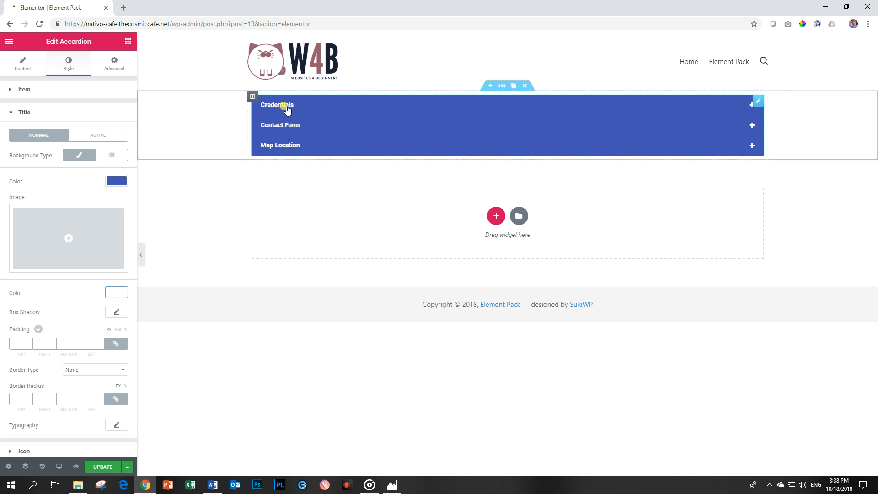
# Set the active item's title color to blue from the palette
pyautogui.click(277, 105)
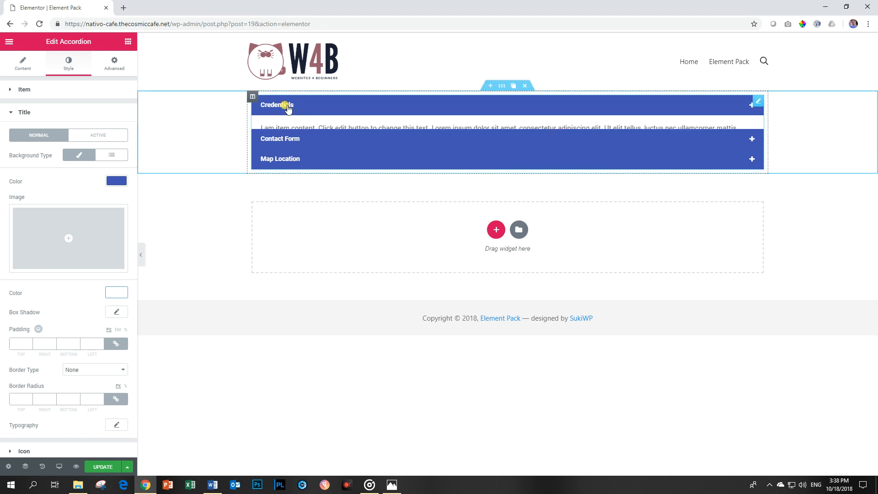
pyautogui.click(97, 134)
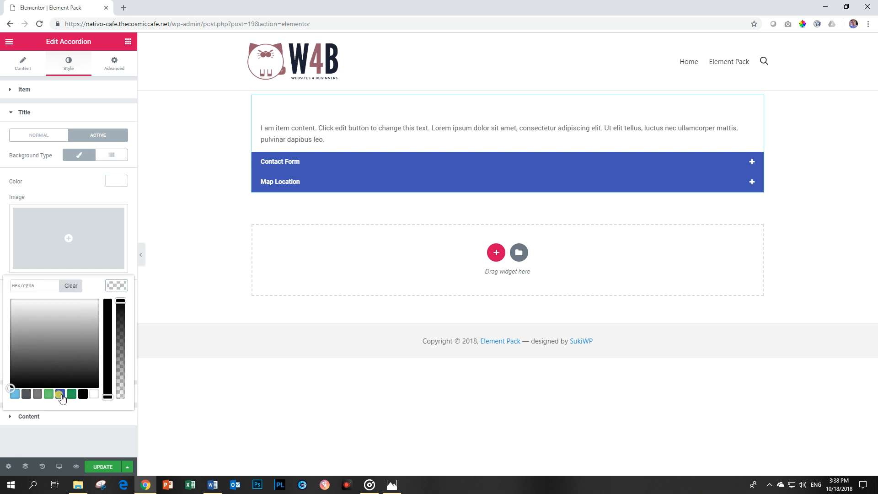
pyautogui.click(60, 394)
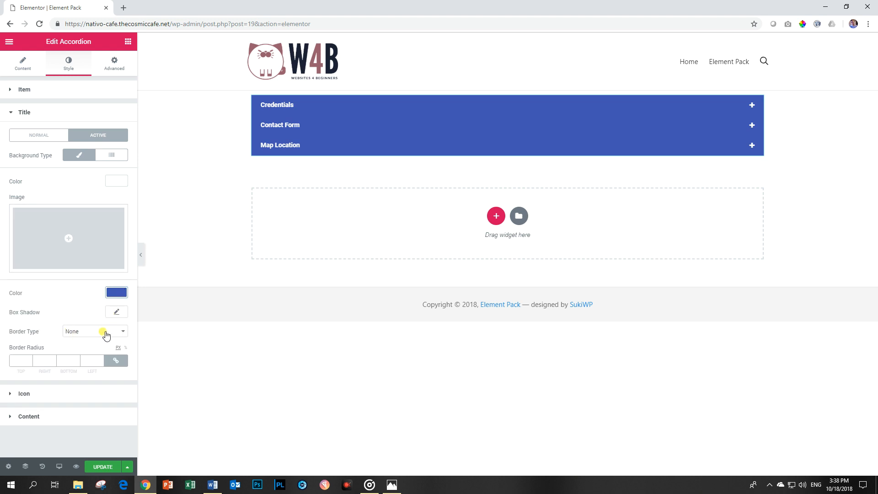
# Add a solid 1 px white (#ffffff) border around the title bars
pyautogui.click(38, 135)
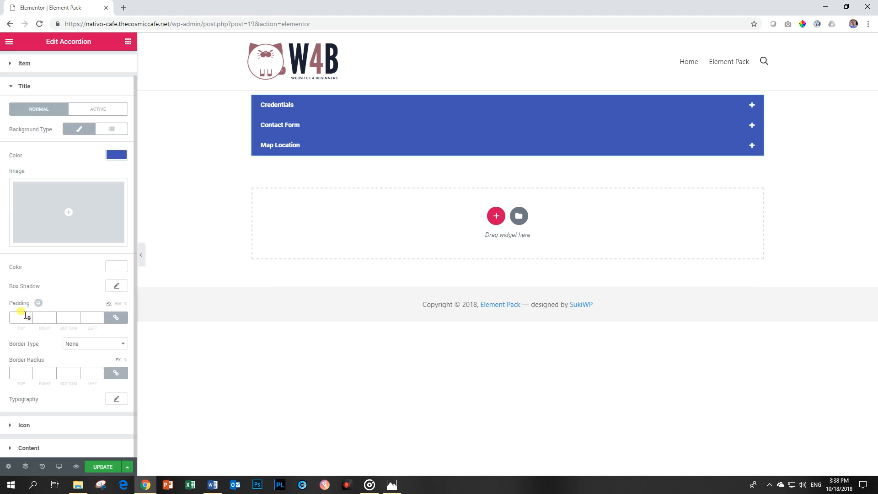
pyautogui.click(94, 343)
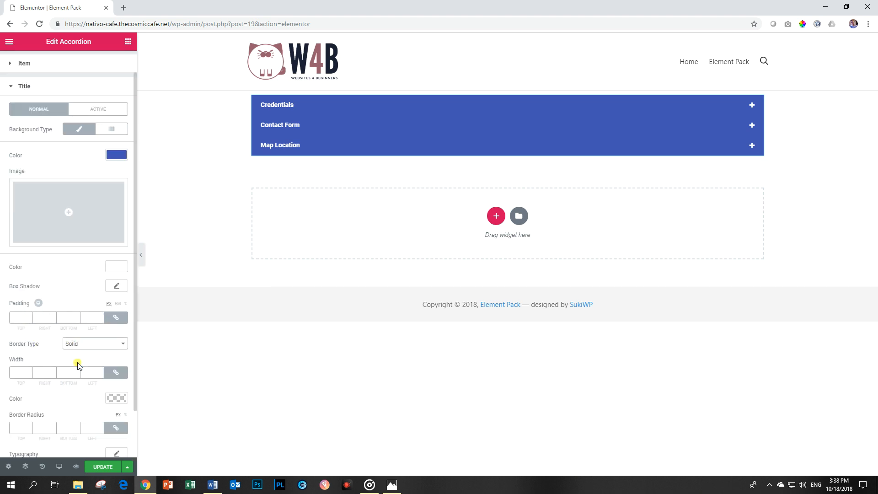
pyautogui.click(21, 373)
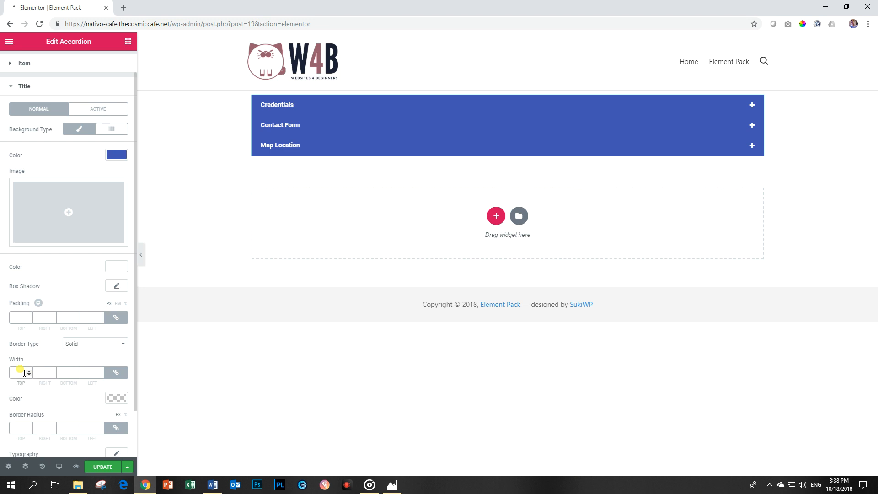
pyautogui.click(117, 397)
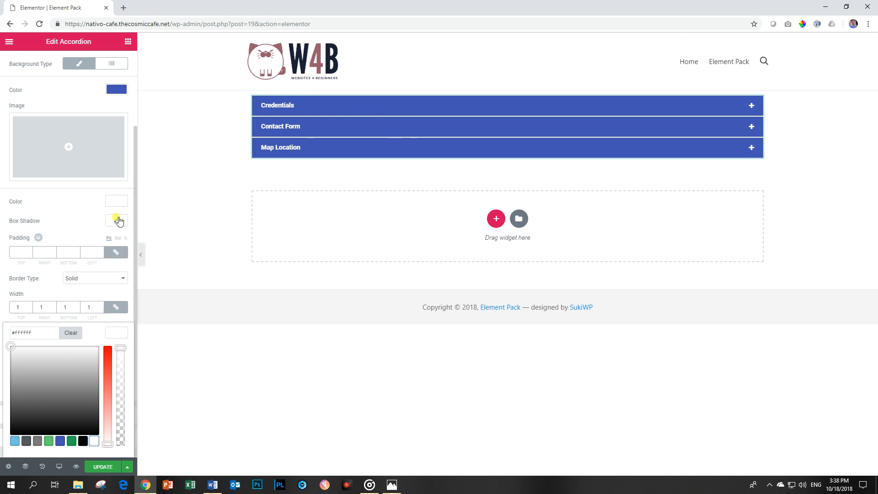
pyautogui.click(117, 220)
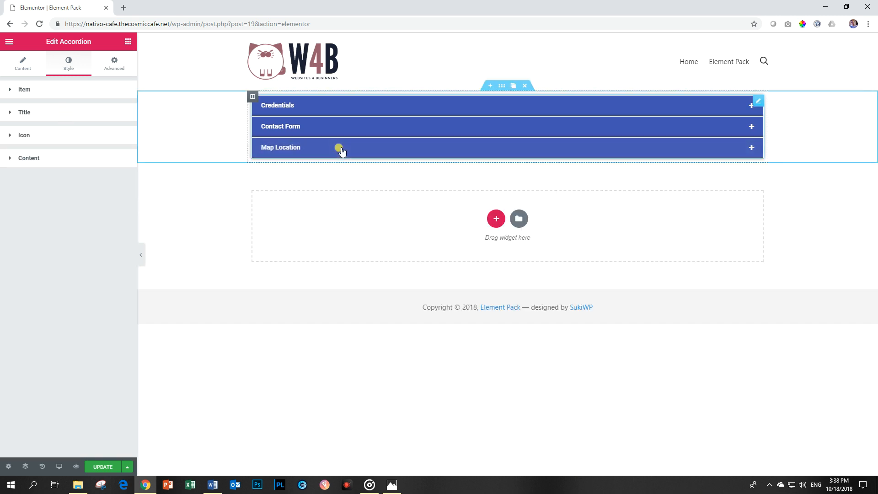
# Place the accordion icons at the start of the titles with 9 px spacing
pyautogui.click(23, 135)
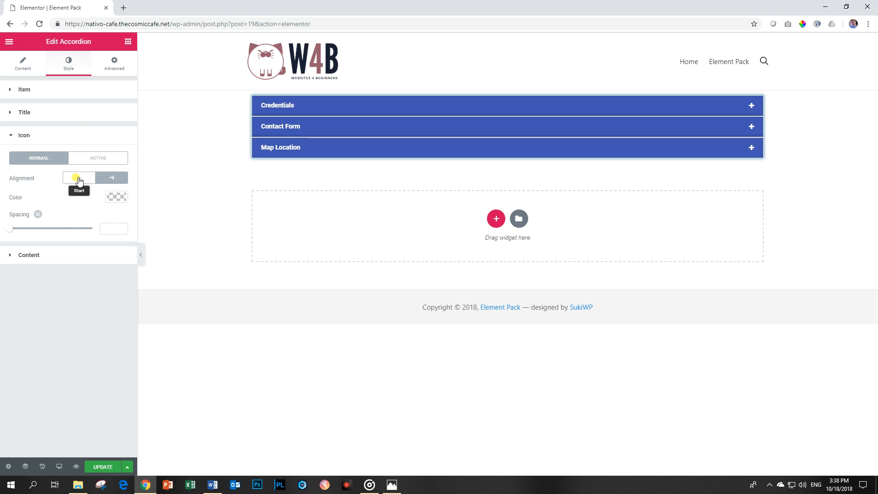
pyautogui.click(281, 147)
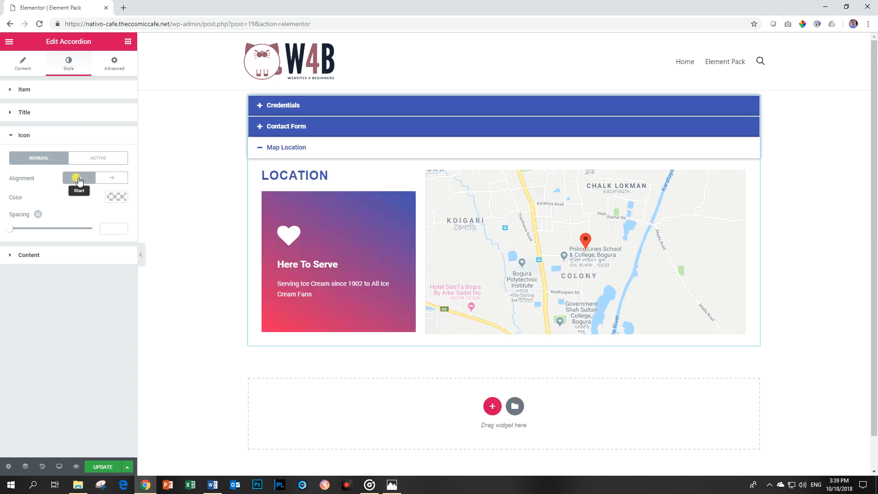
pyautogui.click(111, 177)
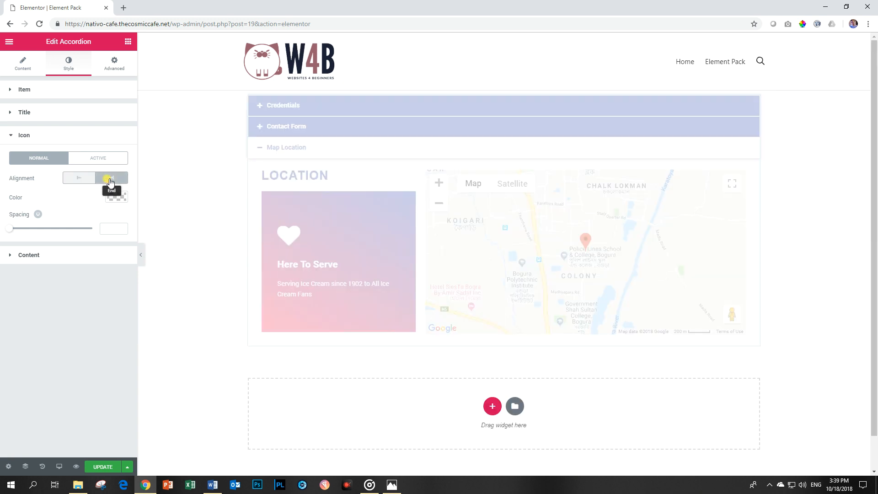
pyautogui.click(111, 178)
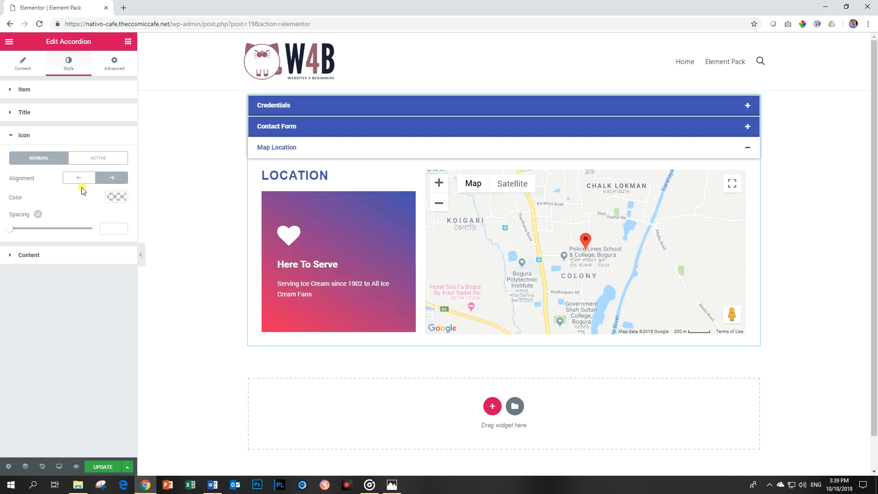
pyautogui.click(79, 177)
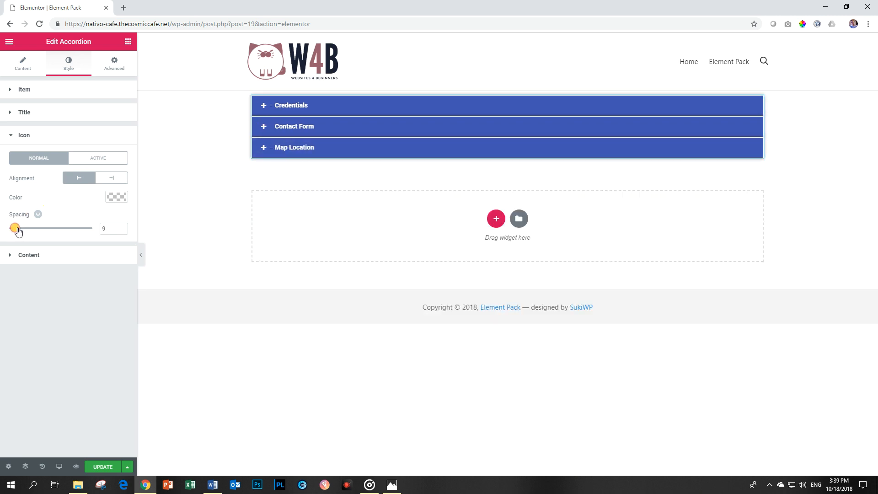
pyautogui.moveTo(16, 228); pyautogui.dragTo(7, 228)
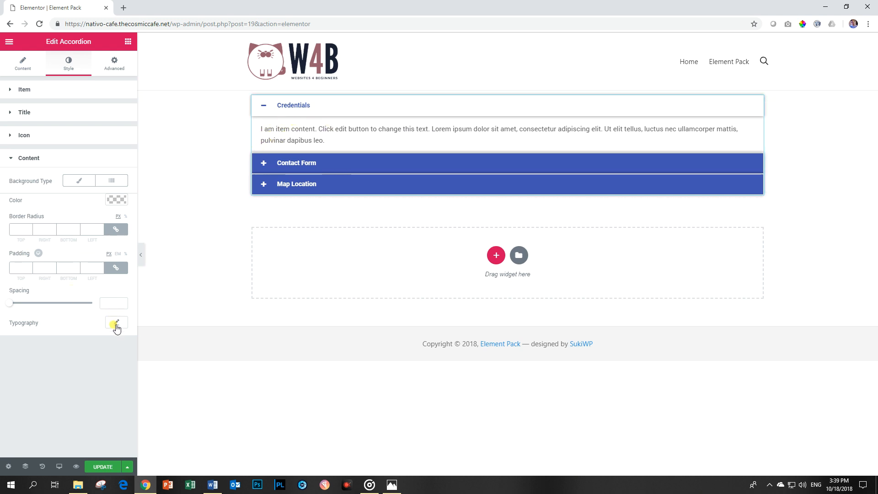
# Give the accordion content text the Montserrat font family and a blue colour
pyautogui.click(117, 322)
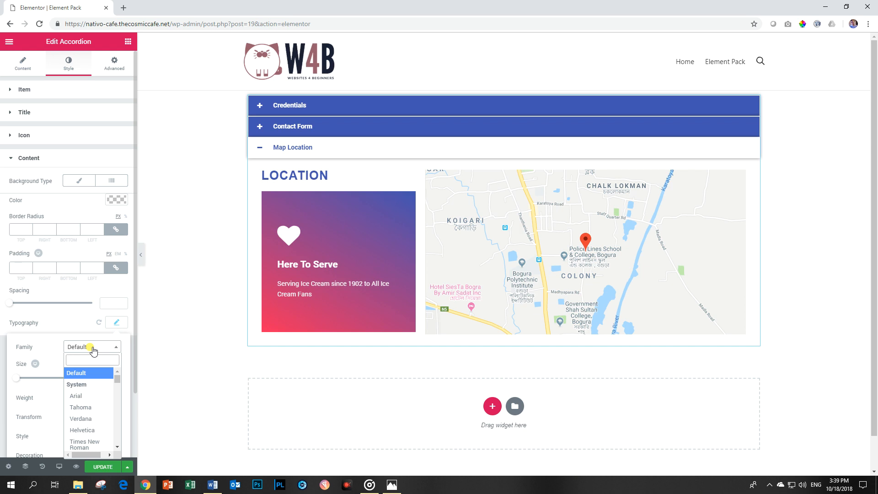
pyautogui.write('montserr')
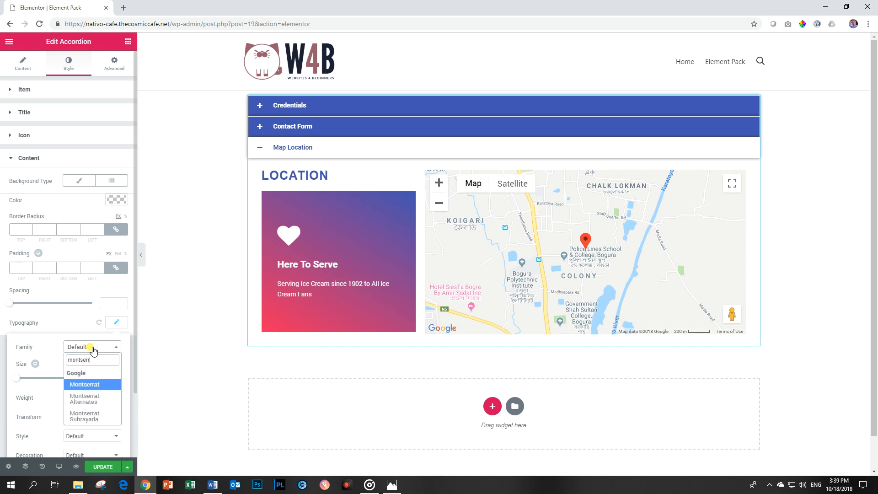
pyautogui.click(84, 384)
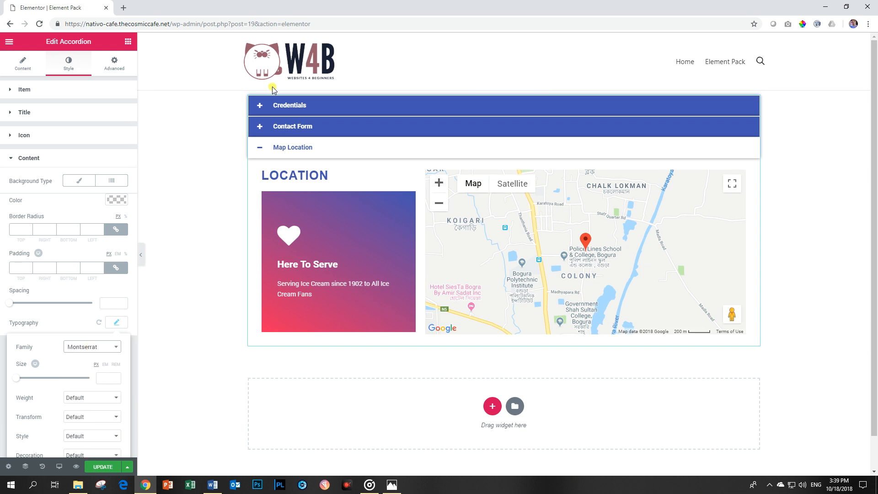
pyautogui.click(289, 105)
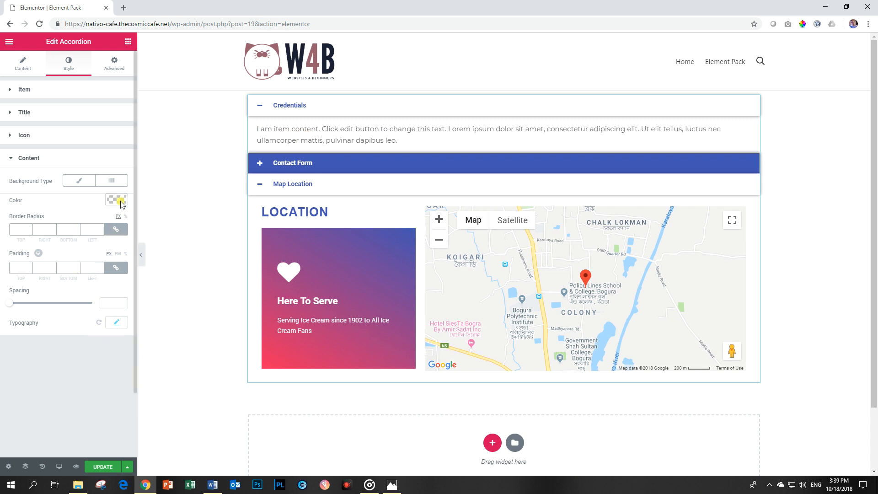
pyautogui.click(115, 200)
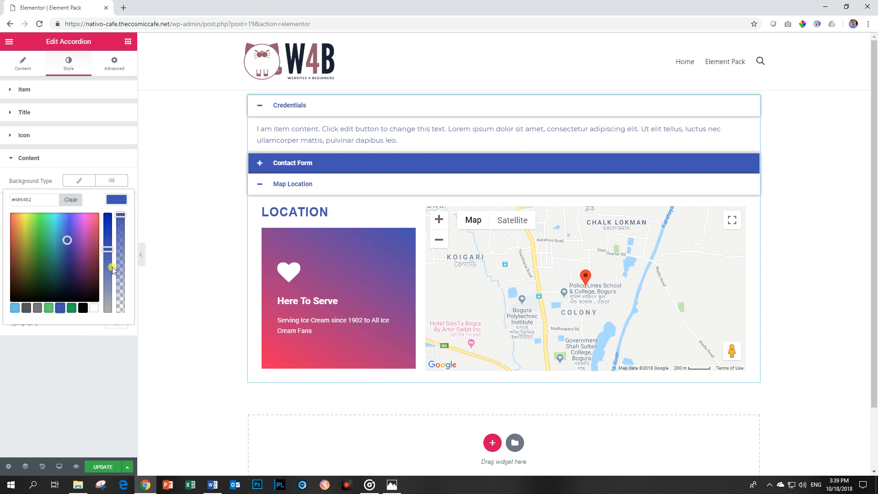
pyautogui.click(292, 163)
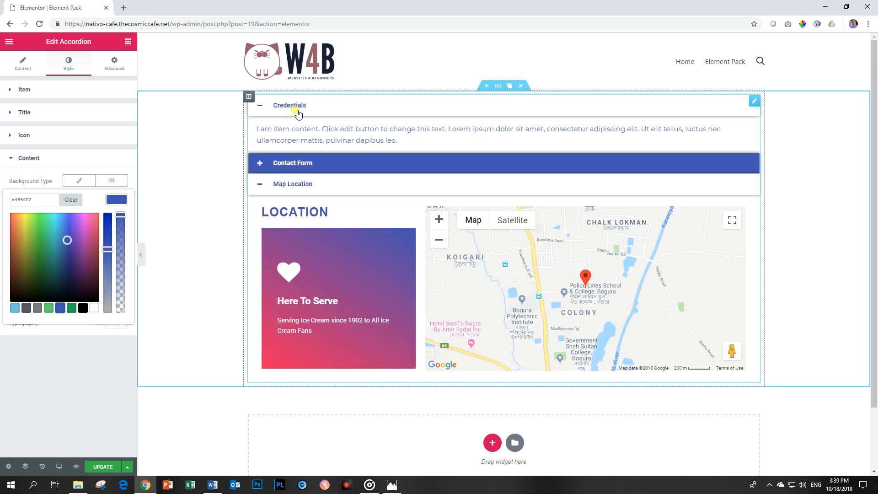
pyautogui.click(289, 104)
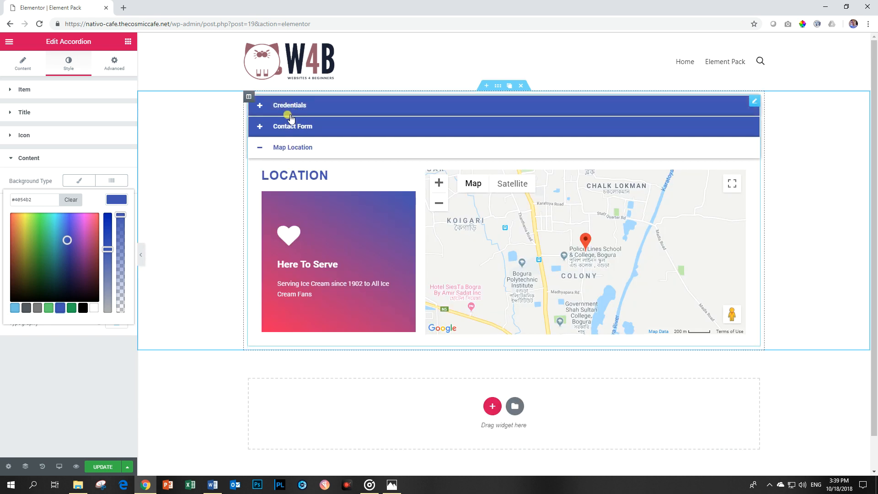
pyautogui.click(290, 105)
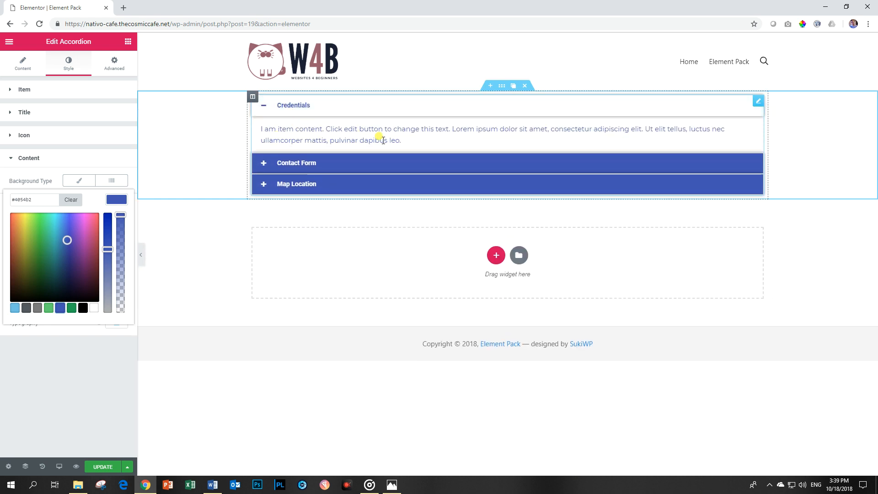
pyautogui.click(293, 105)
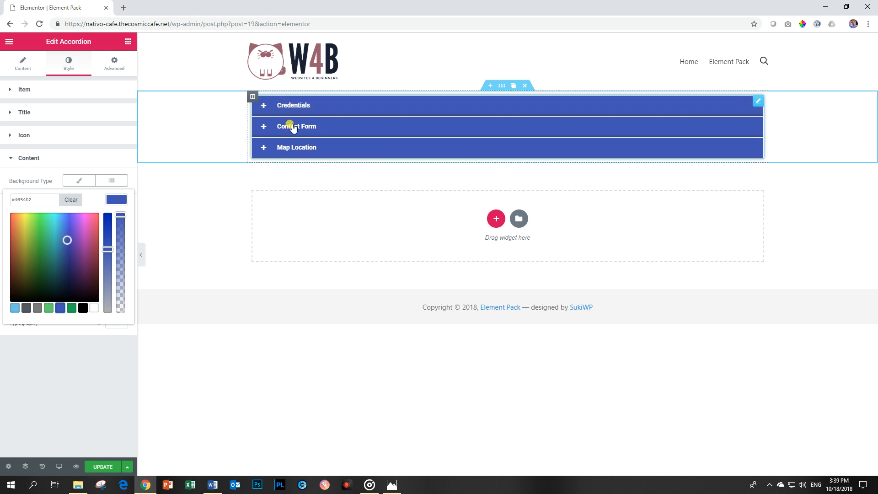
pyautogui.click(296, 126)
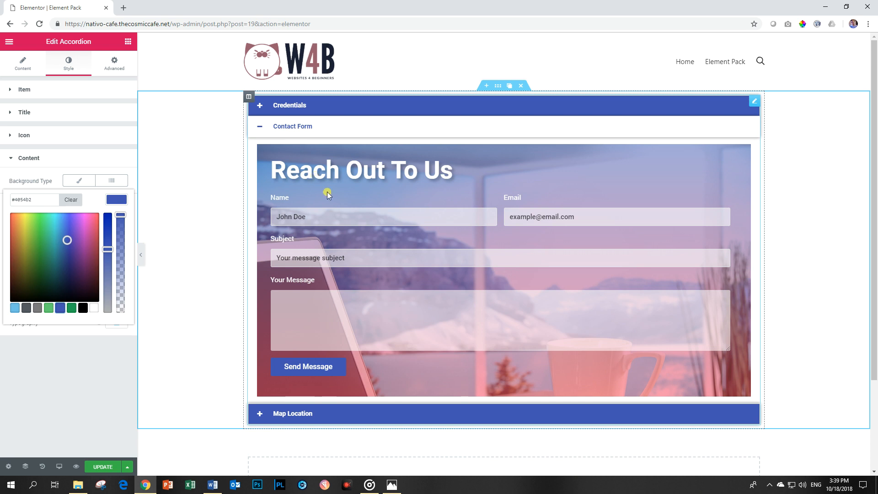
pyautogui.click(297, 126)
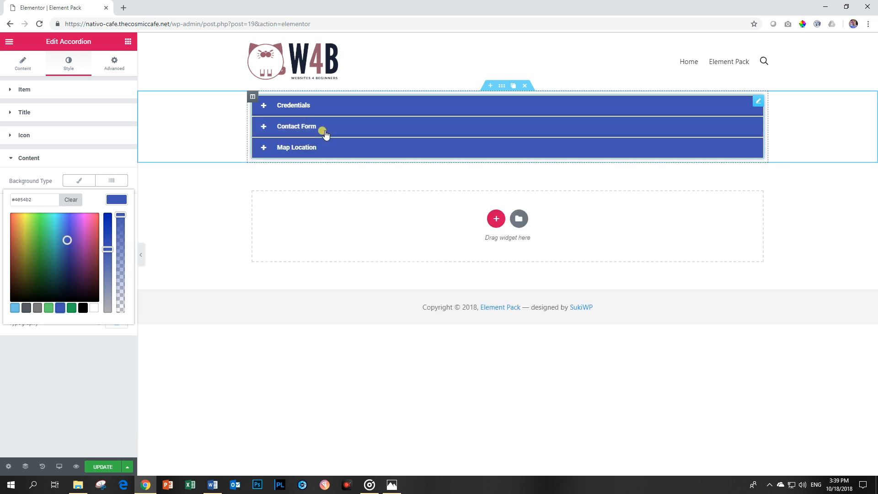